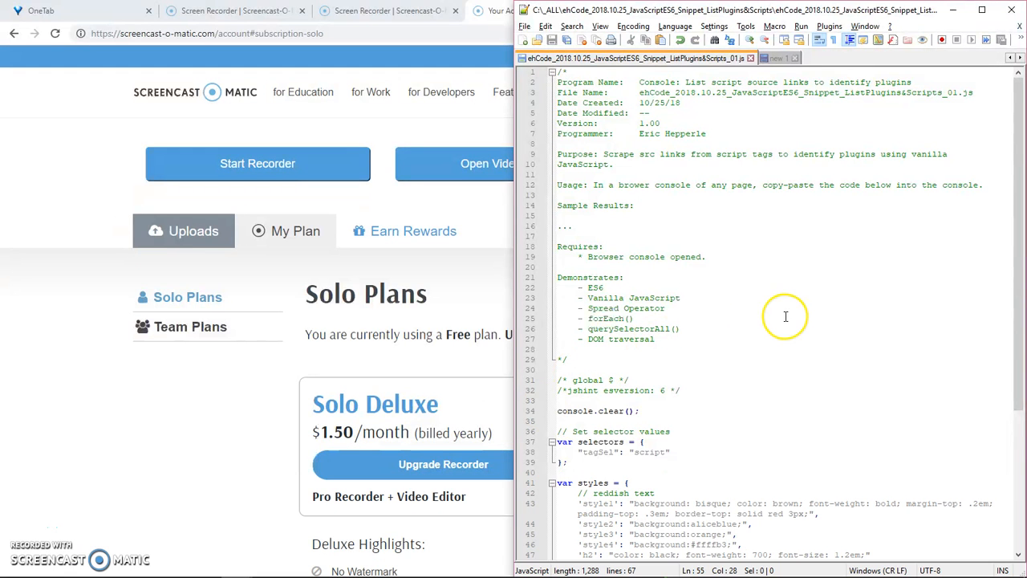
mouse_move(1017, 148)
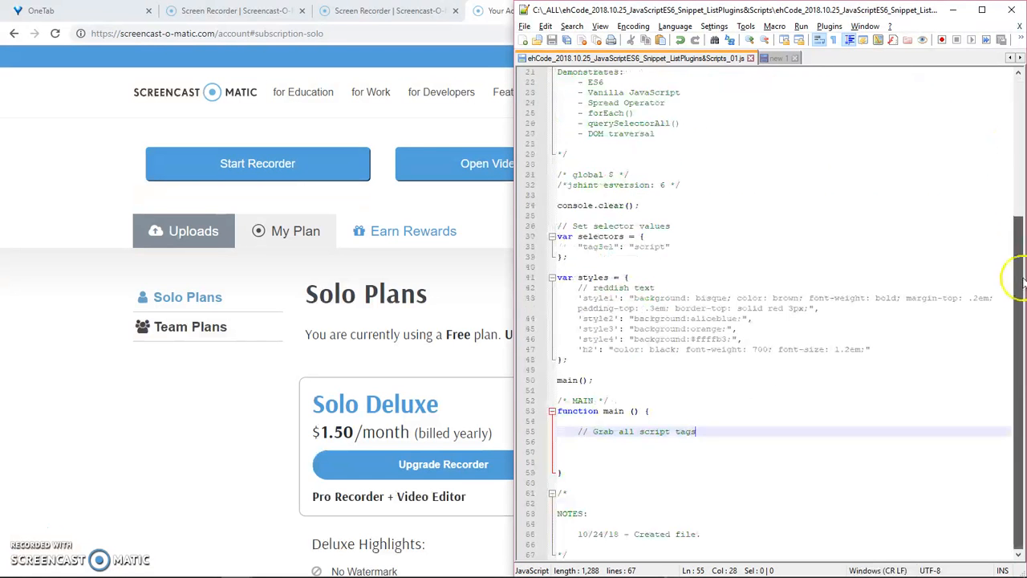
- Add a blank line after the 'Grab all script tags' comment on line 55
scroll("up", 3)
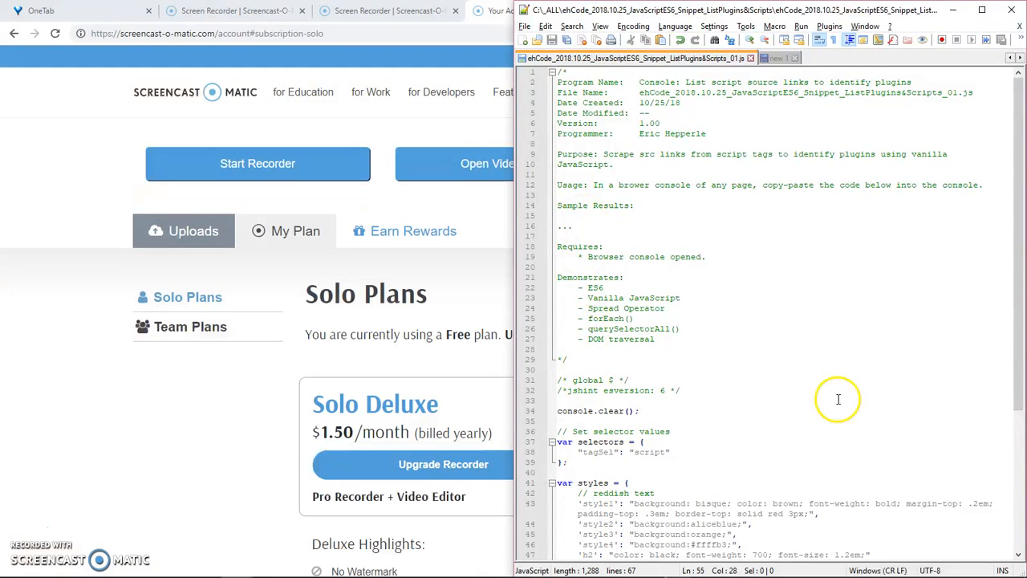
scroll("down", 3)
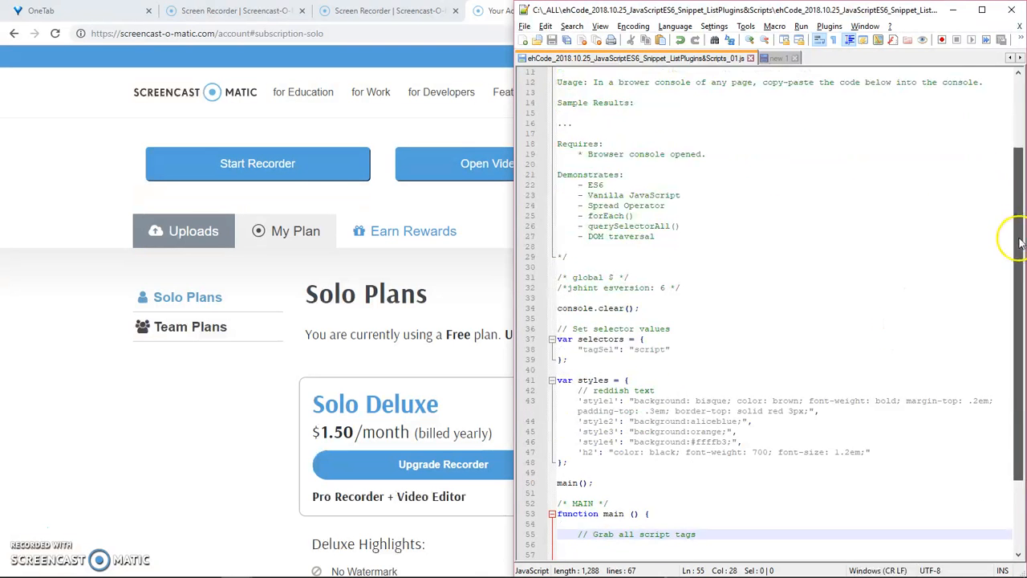
scroll("down", 3)
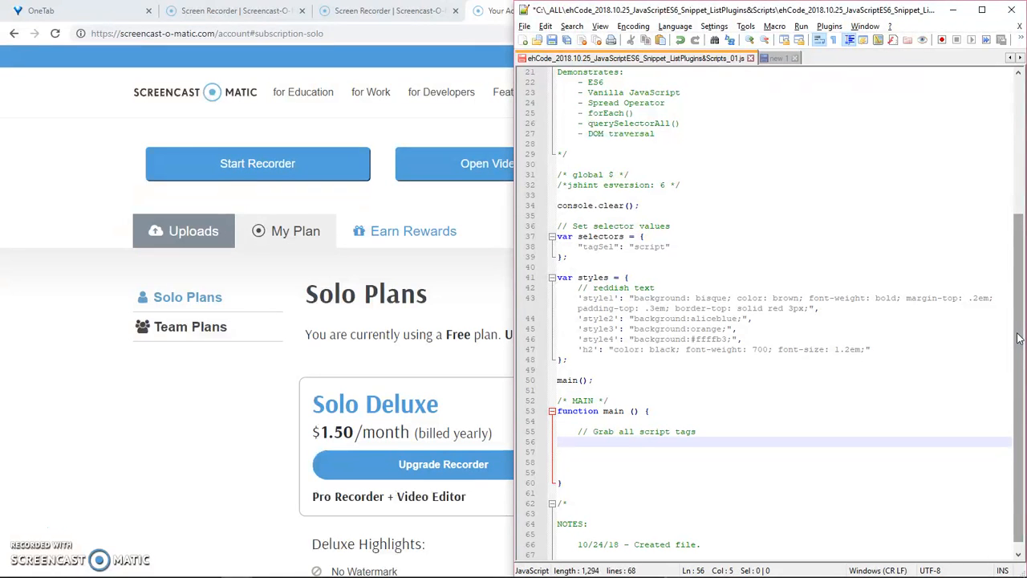
left_click(582, 442)
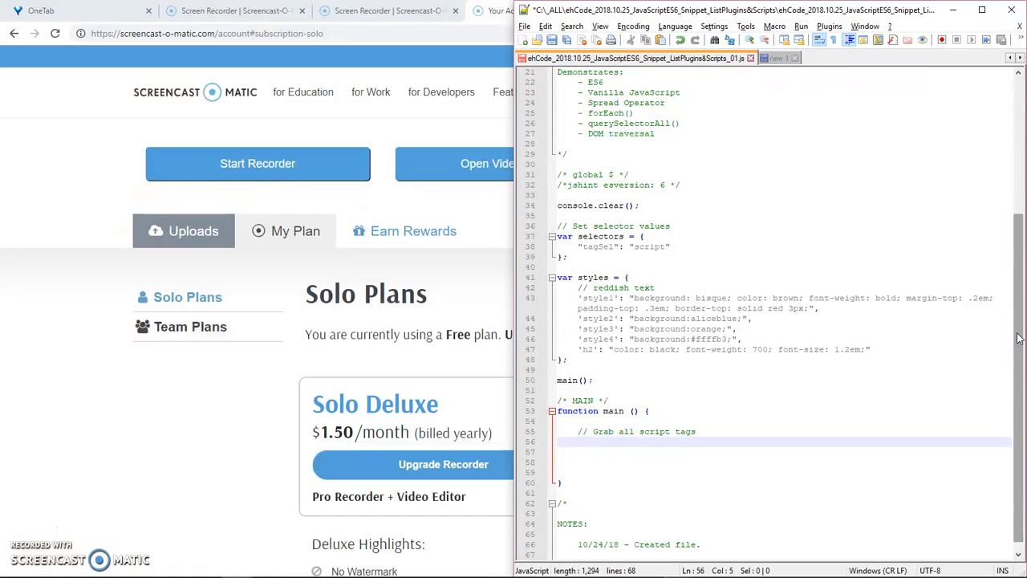
left_click(578, 441)
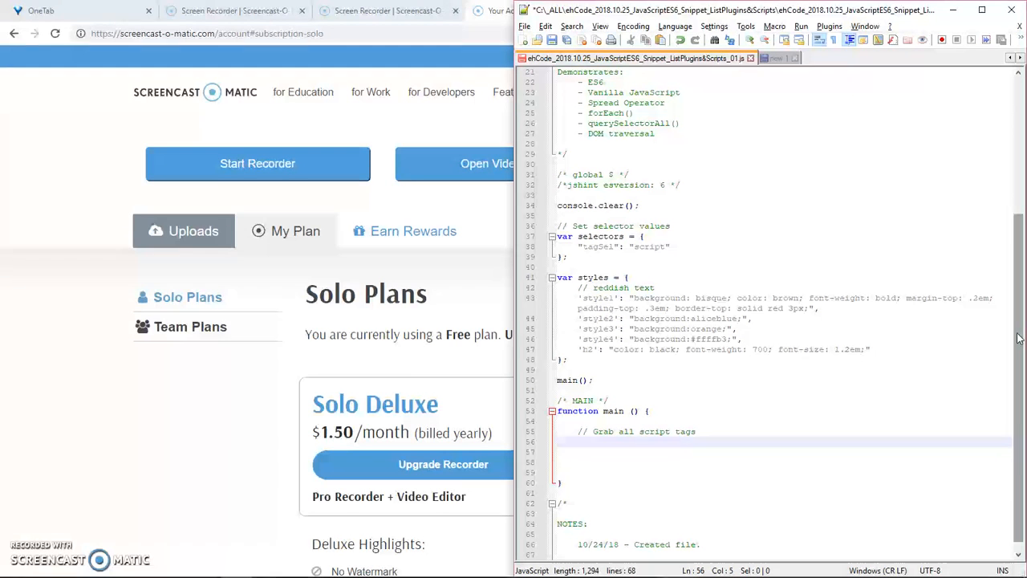
- Write var scriptTags = document.querySelectorAll('script') on line 56, using autocomplete
type("var")
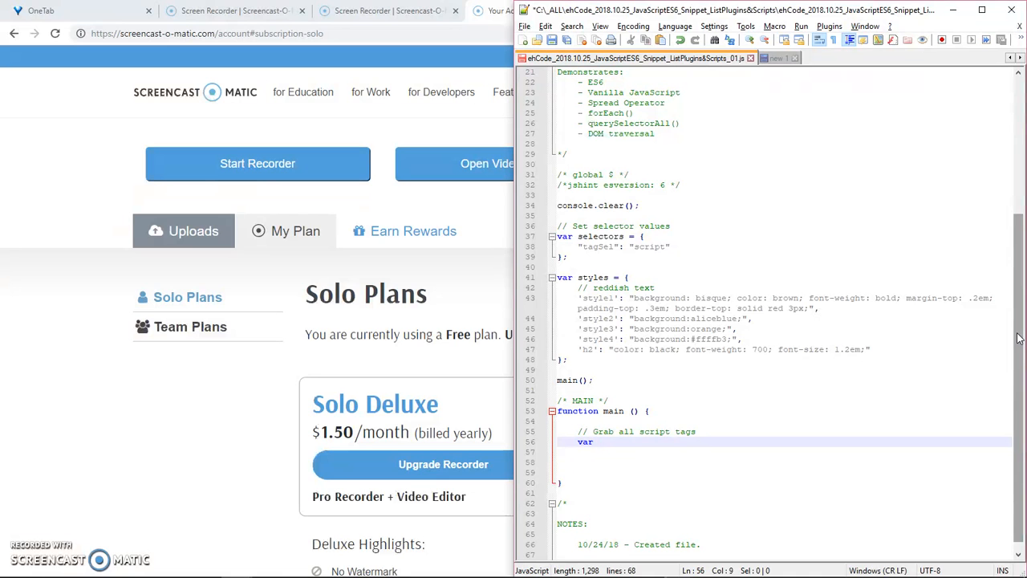
type("v")
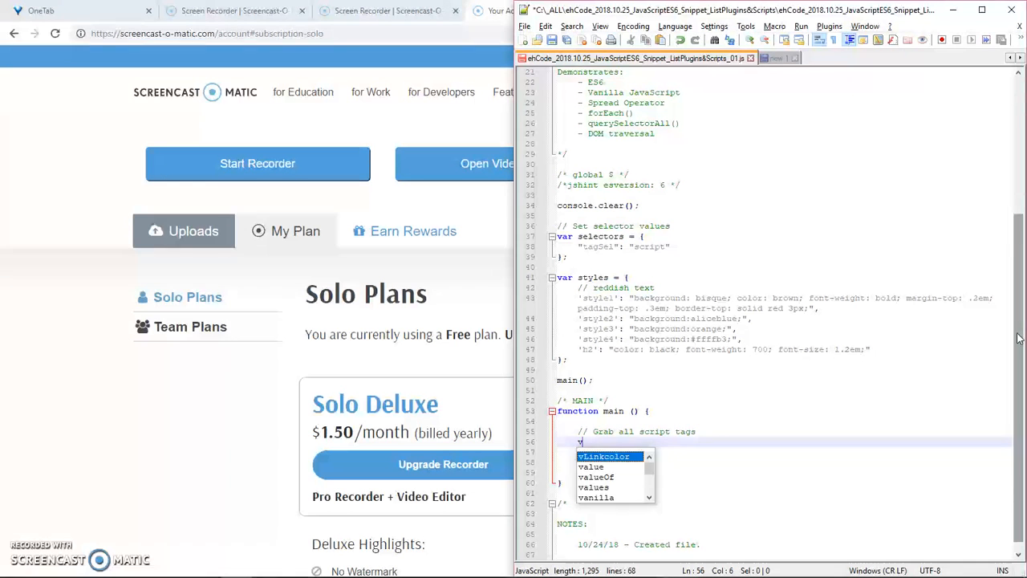
type("ar")
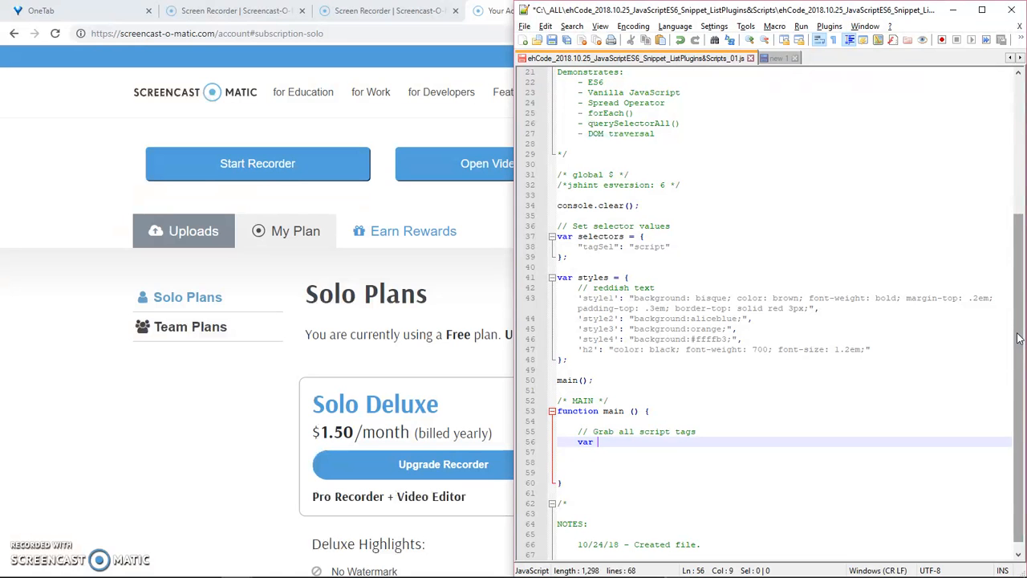
type("sc")
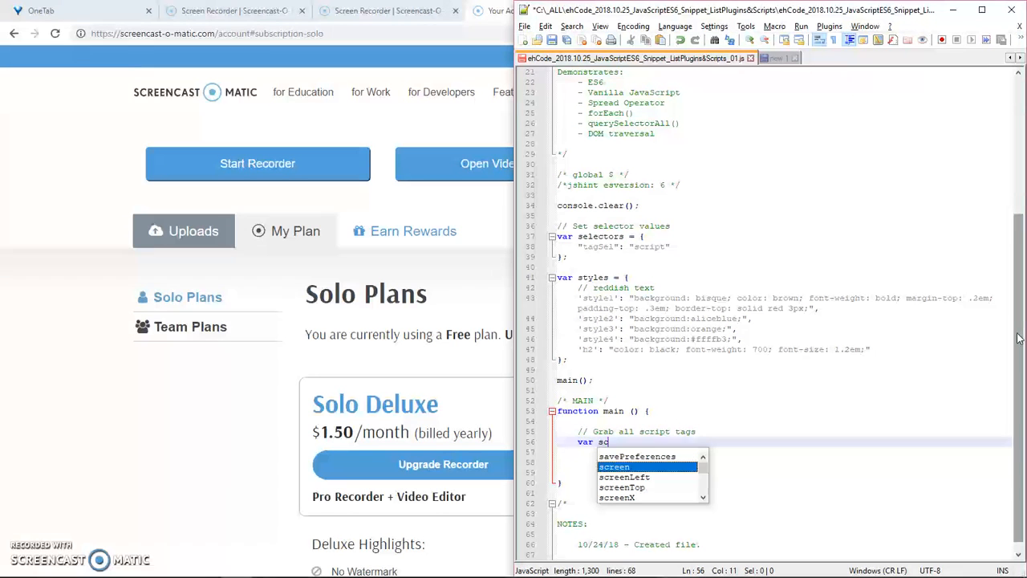
type("riptTa")
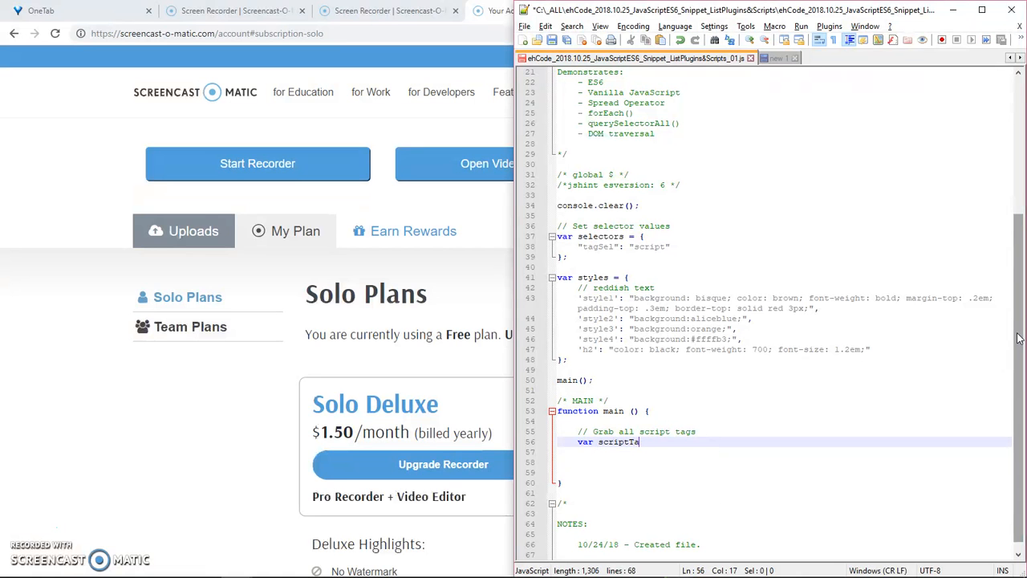
type("Block")
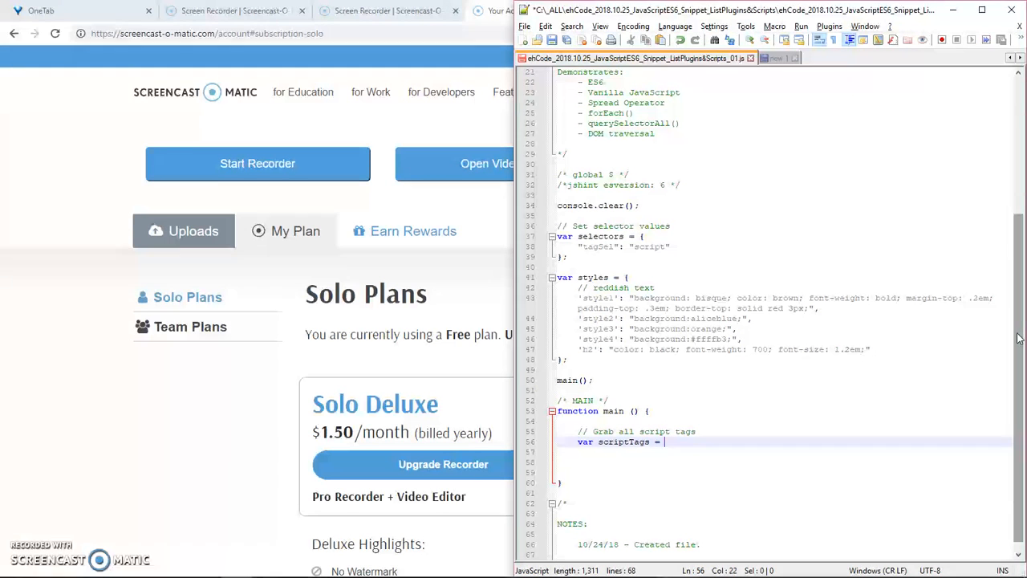
type("document")
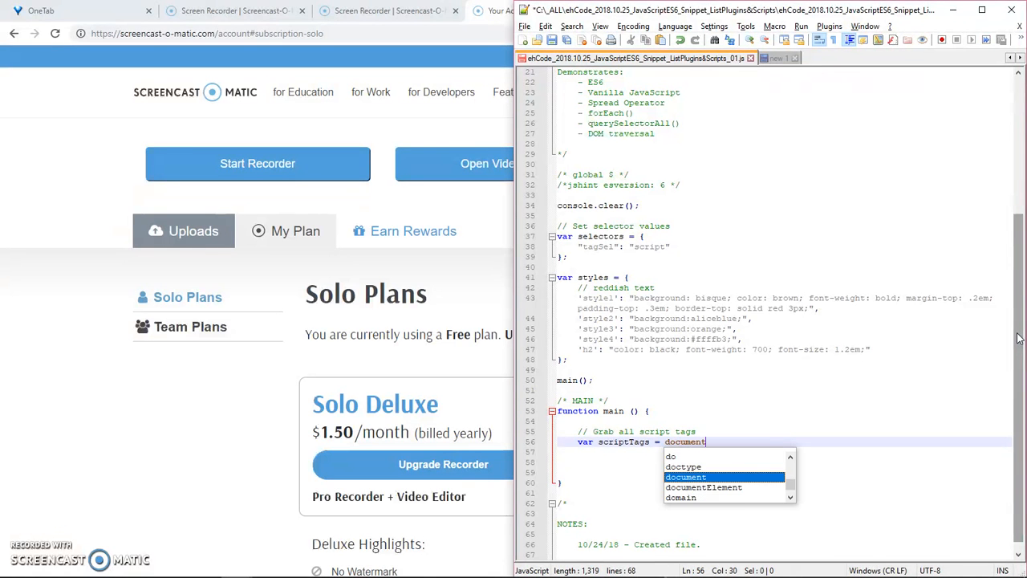
type(".querySelectorAll('")
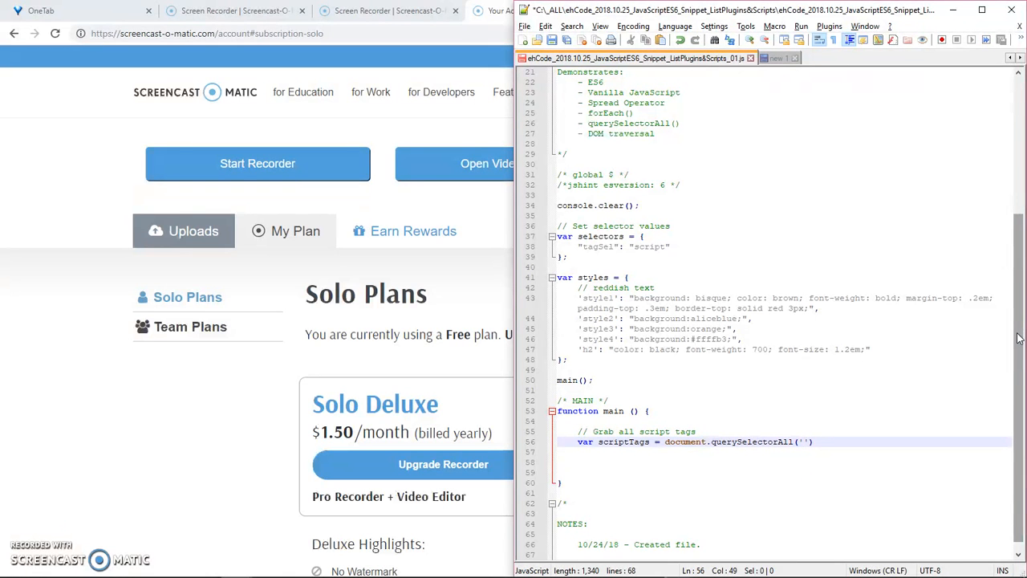
left_click(802, 441)
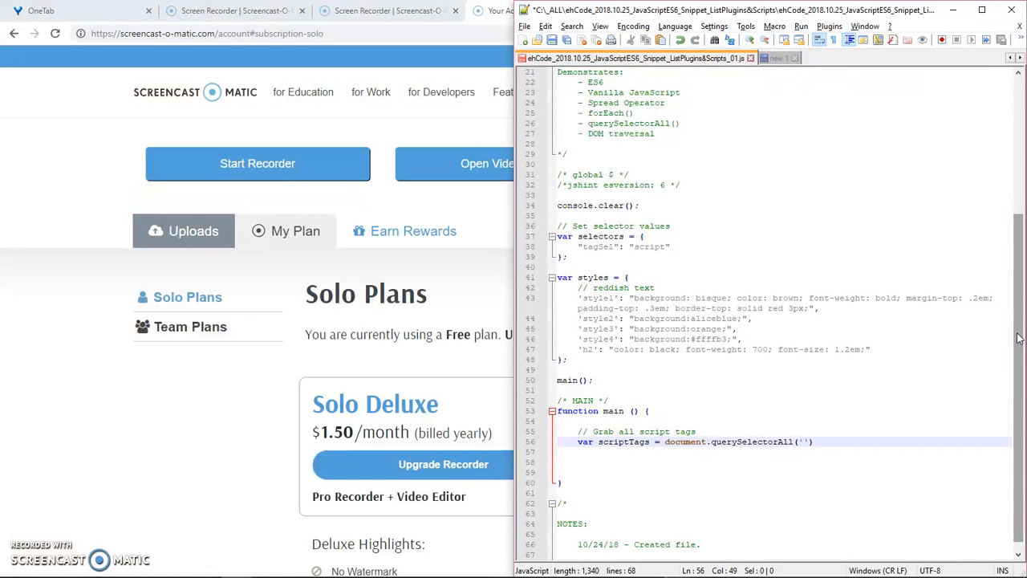
type("scrip")
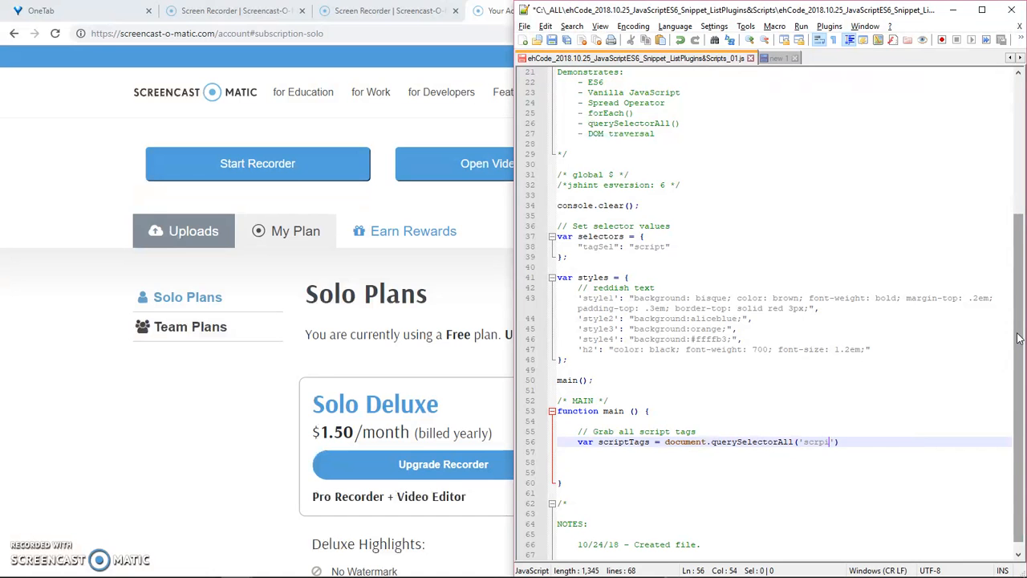
key("Backspace")
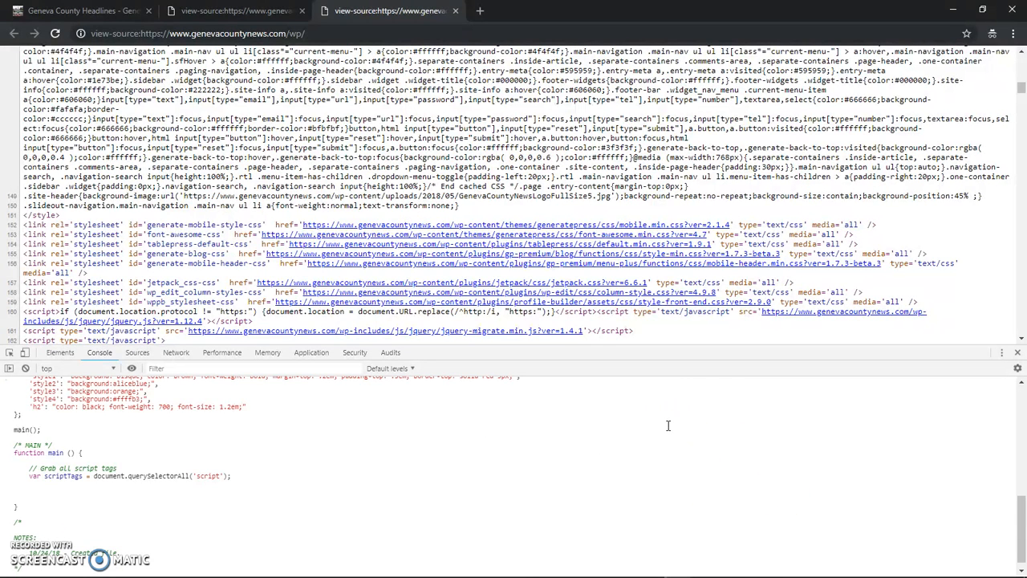
- Run the pasted snippet in the view-source tab's Console, which returns undefined
left_click(9, 368)
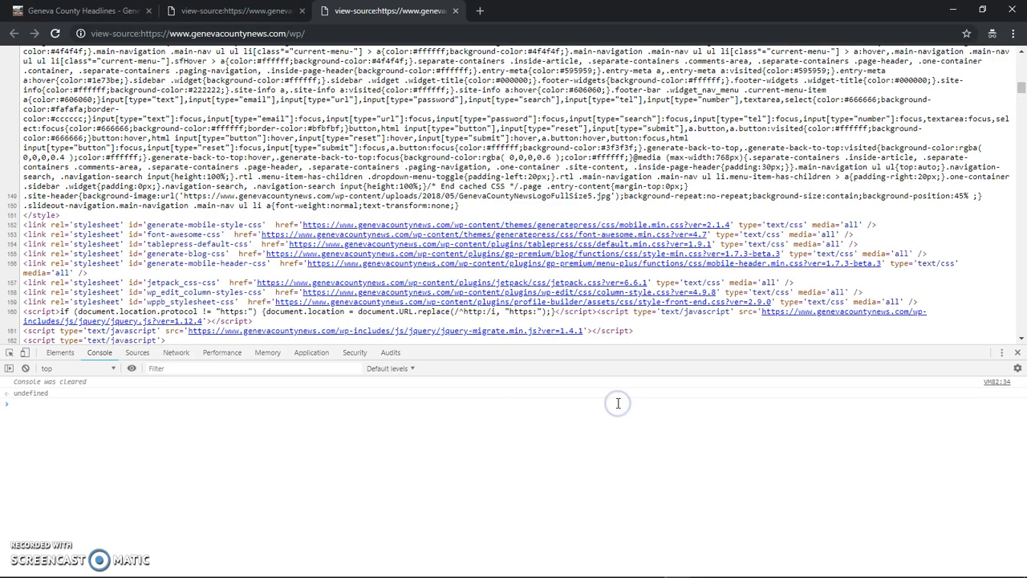
type("scrip")
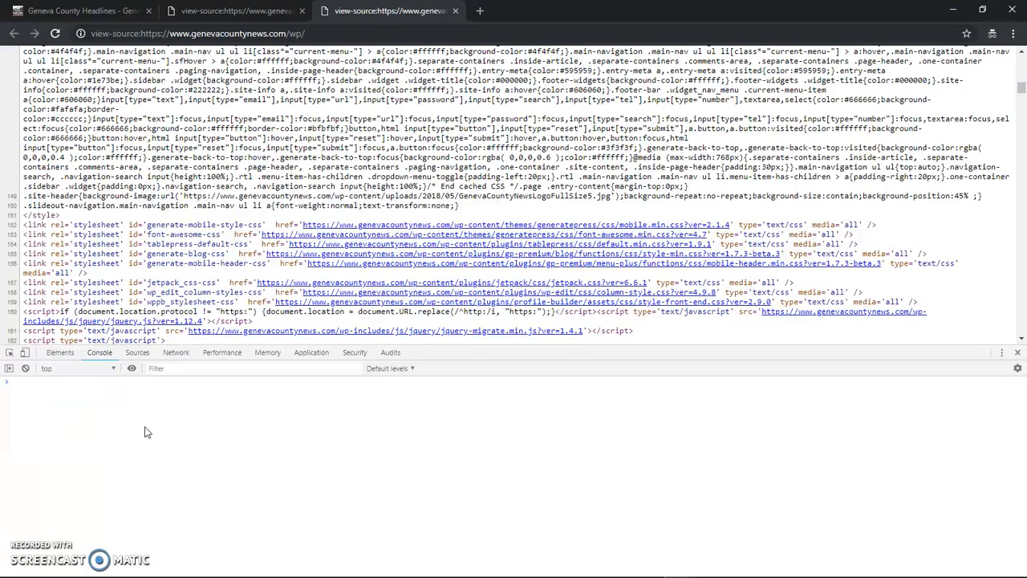
type("jq")
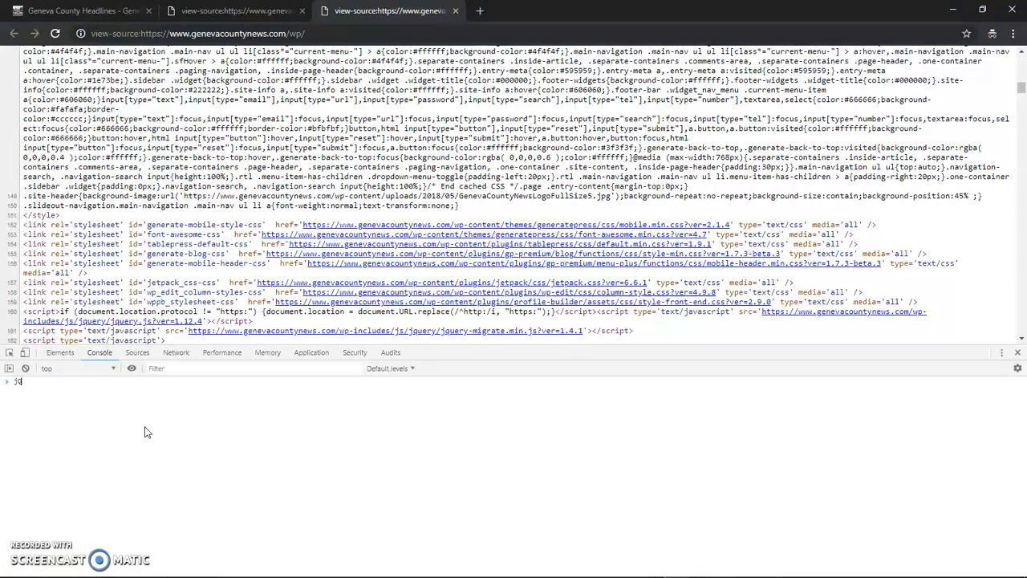
type("jQuery('s")
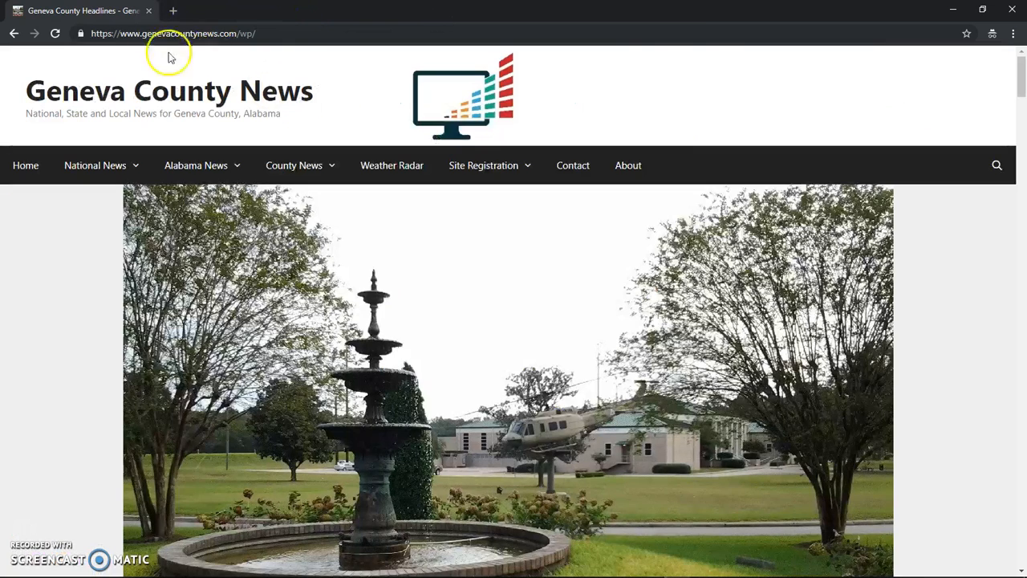
mouse_move(698, 53)
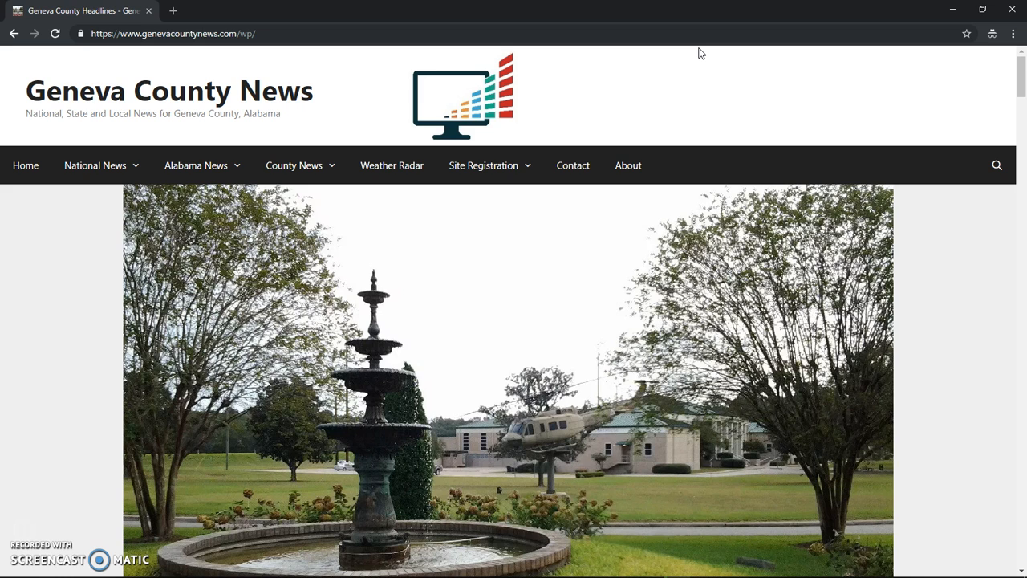
- Rerun the snippet in the news page console; scriptTags reports not defined
key("F12")
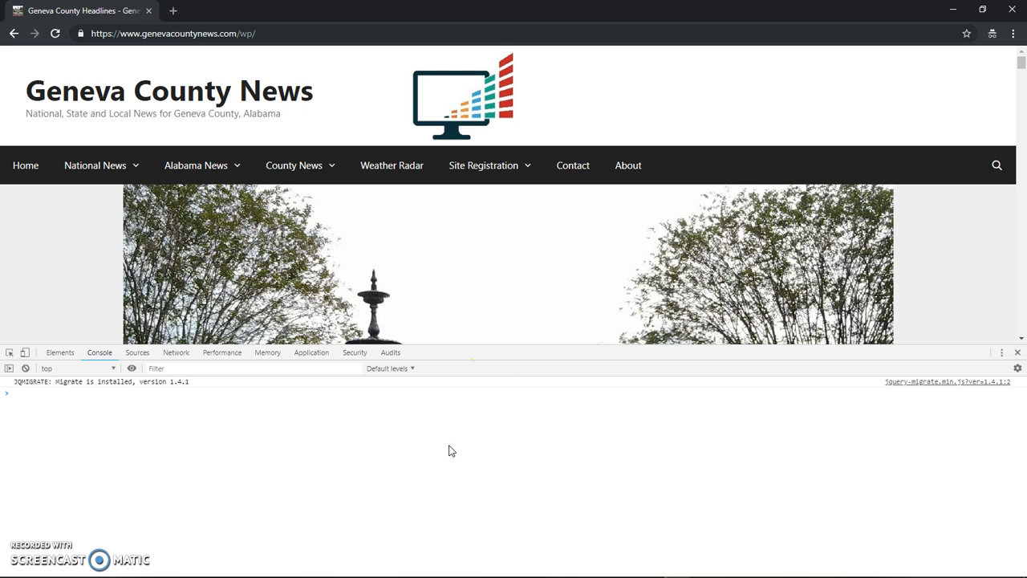
type("jQuery('script")
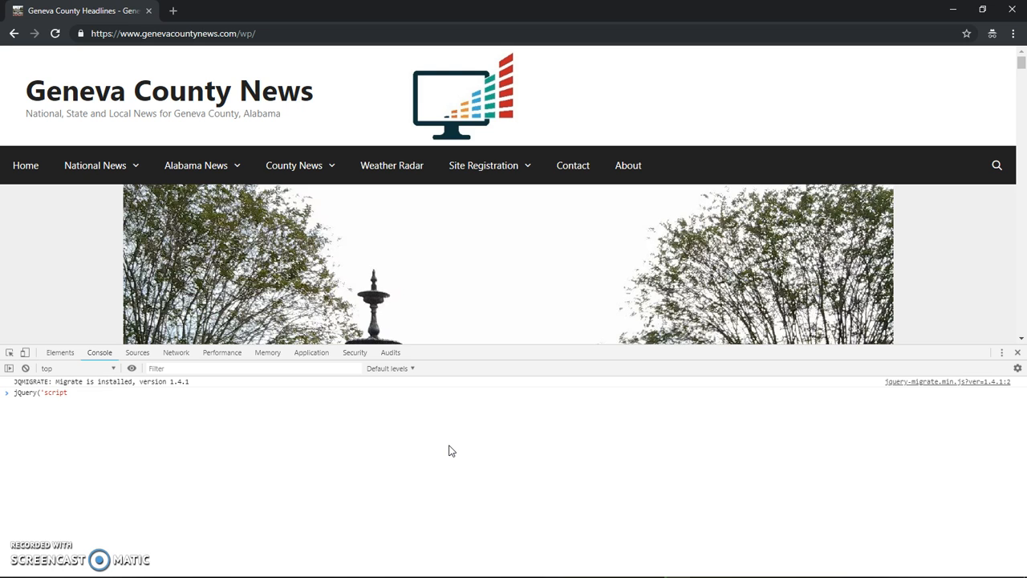
type(");")
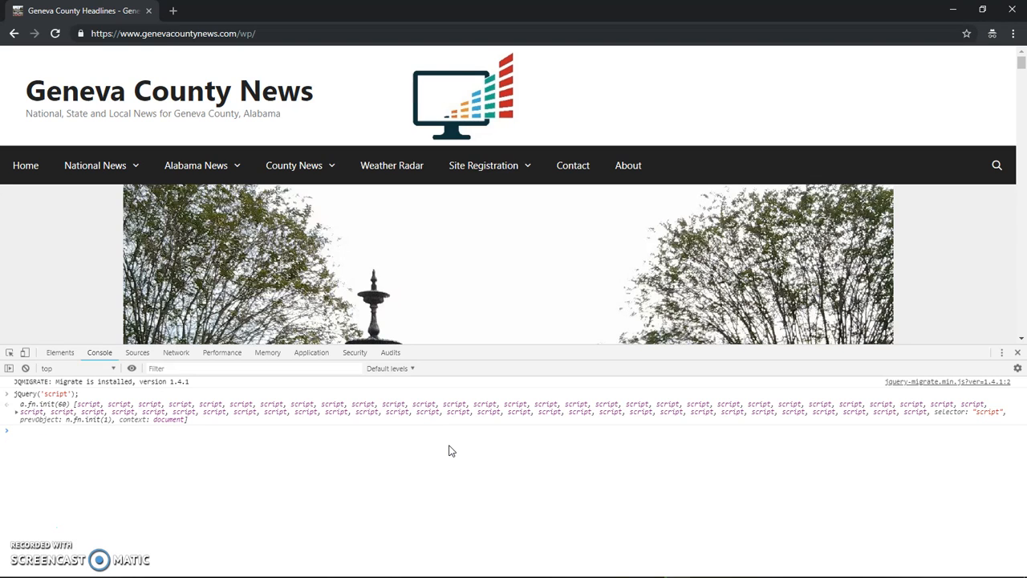
key("alt+tab")
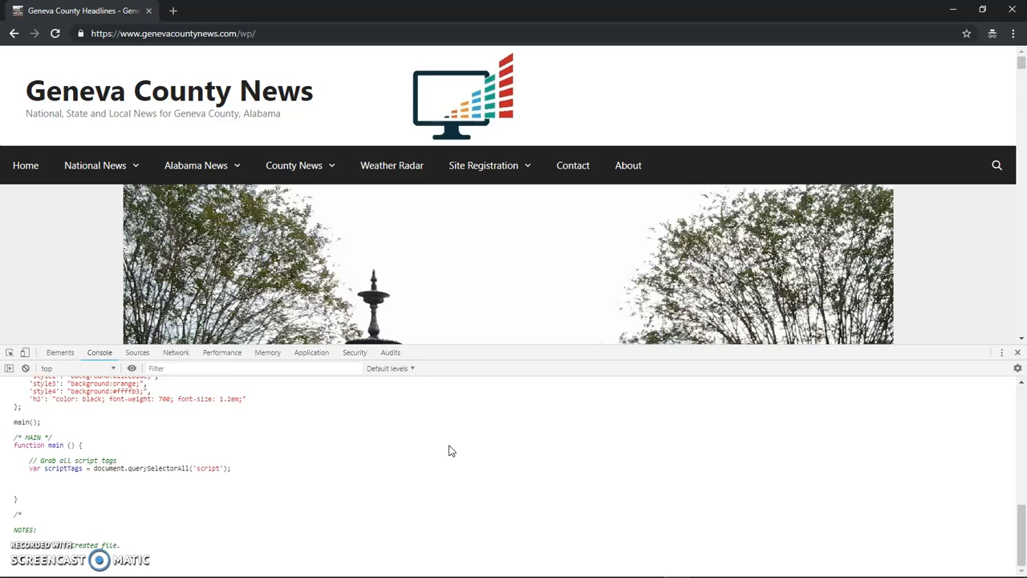
type("sa")
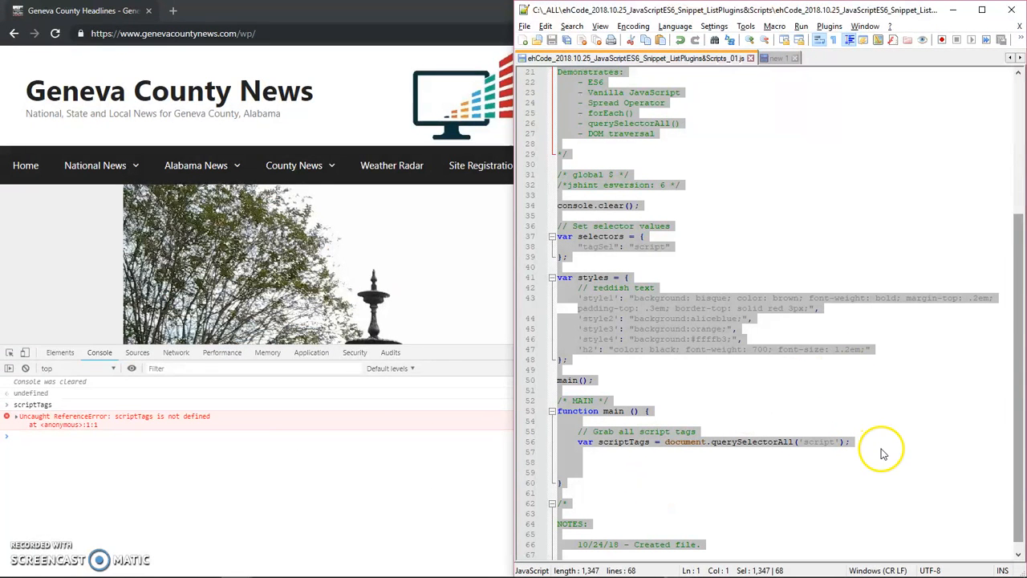
- Run the copied line 56 declaration in the console so scriptTags returns 60 scripts
left_click(626, 451)
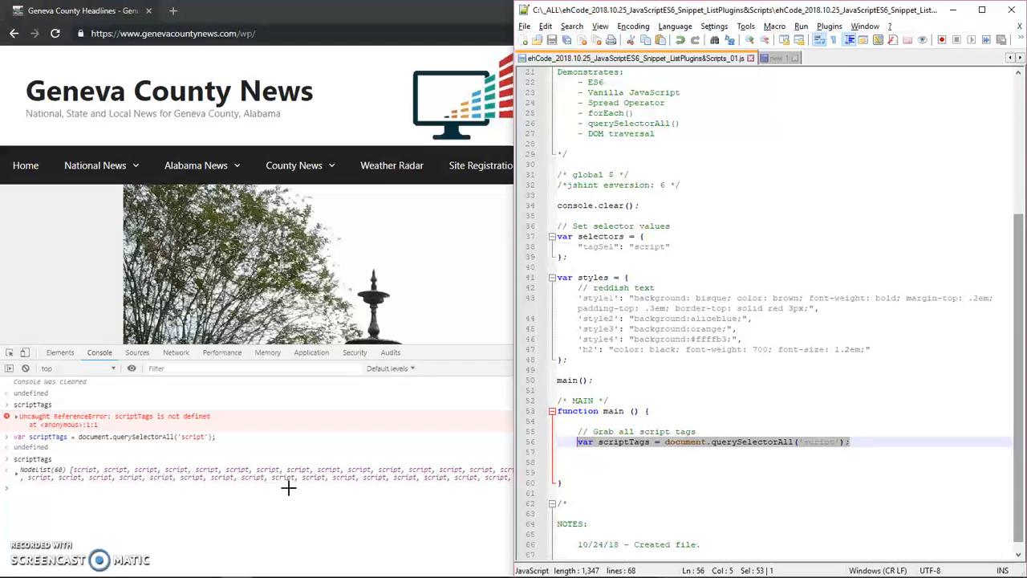
left_click(734, 503)
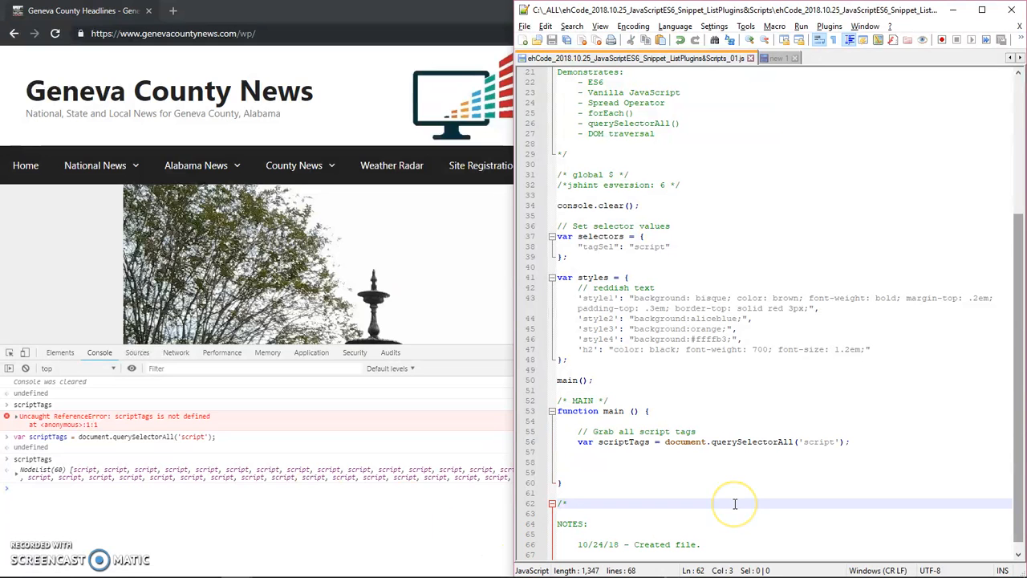
mouse_move(609, 464)
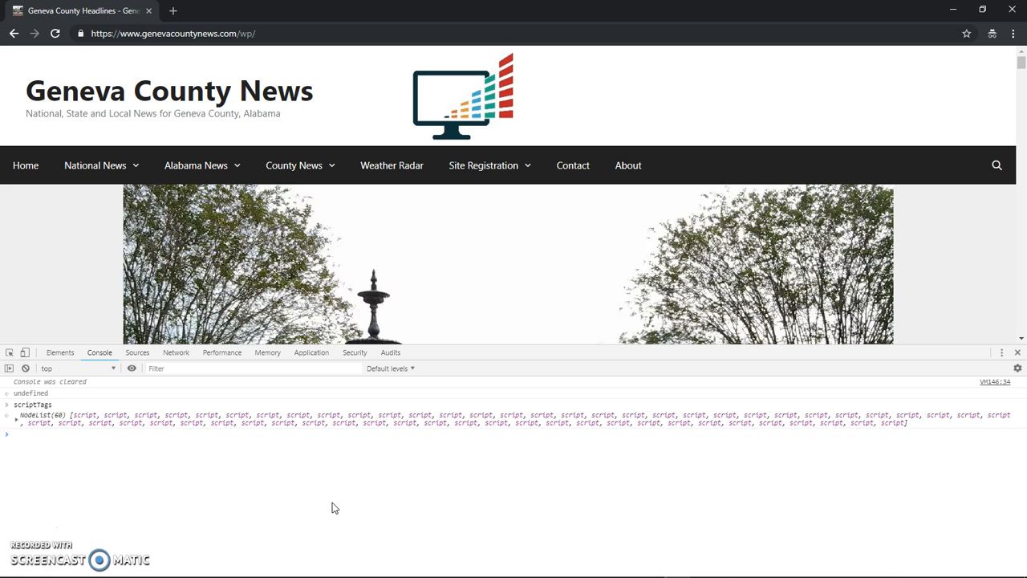
- Rerun the snippet and query scriptTags, getting a NodeList of 60 script elements
left_click(318, 445)
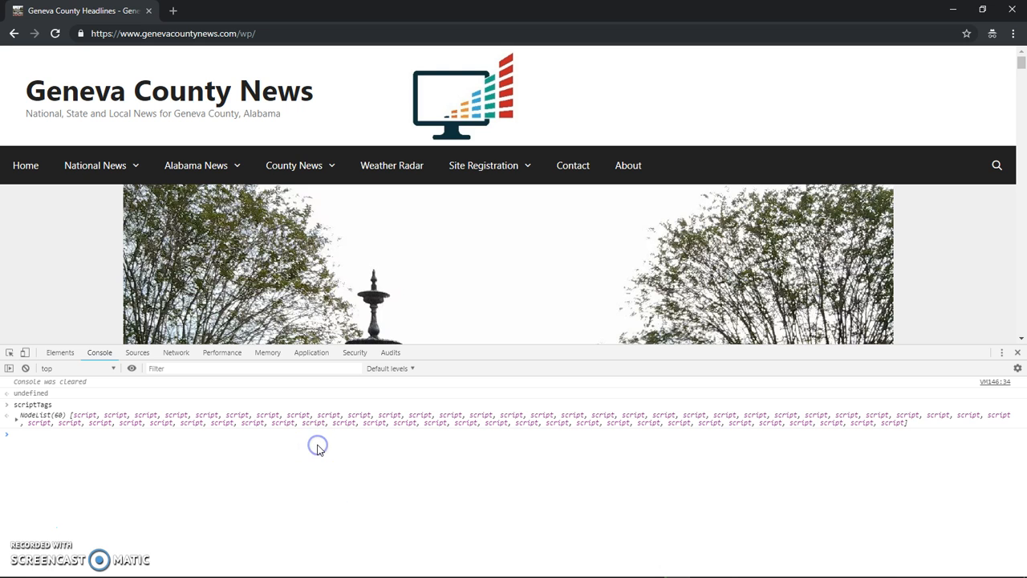
type("scre")
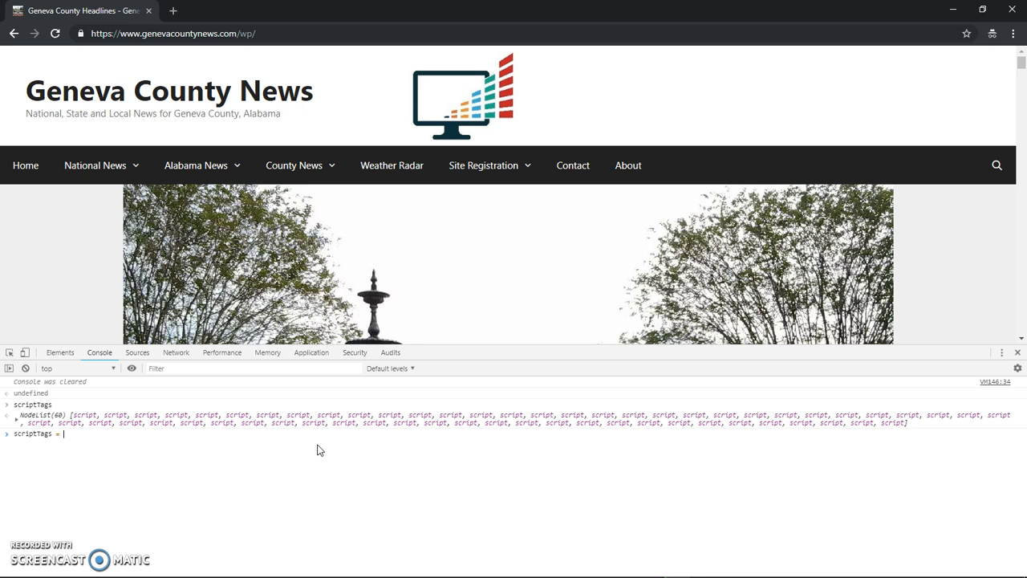
type("{}")
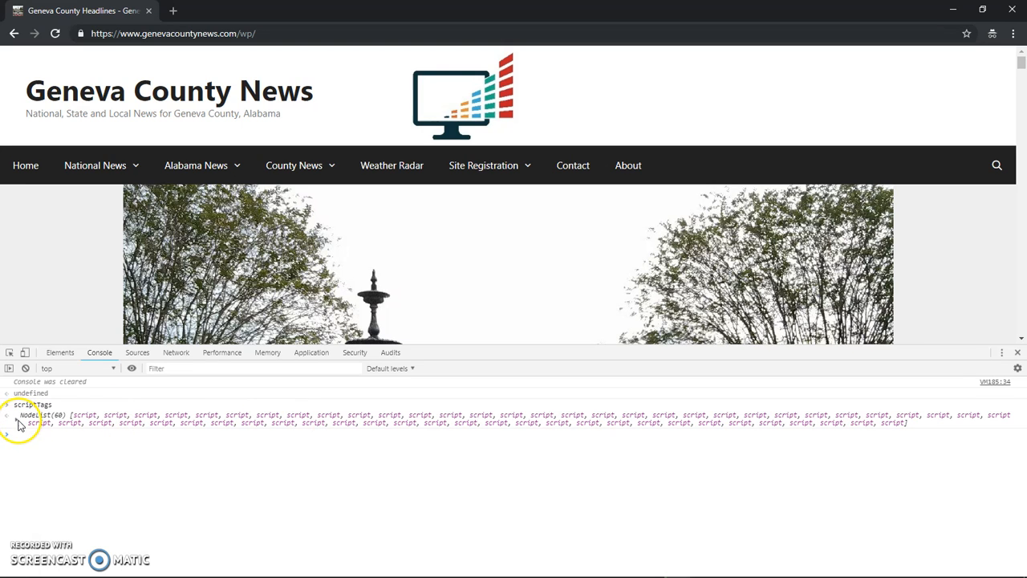
- Expand the NodeList and script 2 to view its Google Analytics src property
left_click(7, 414)
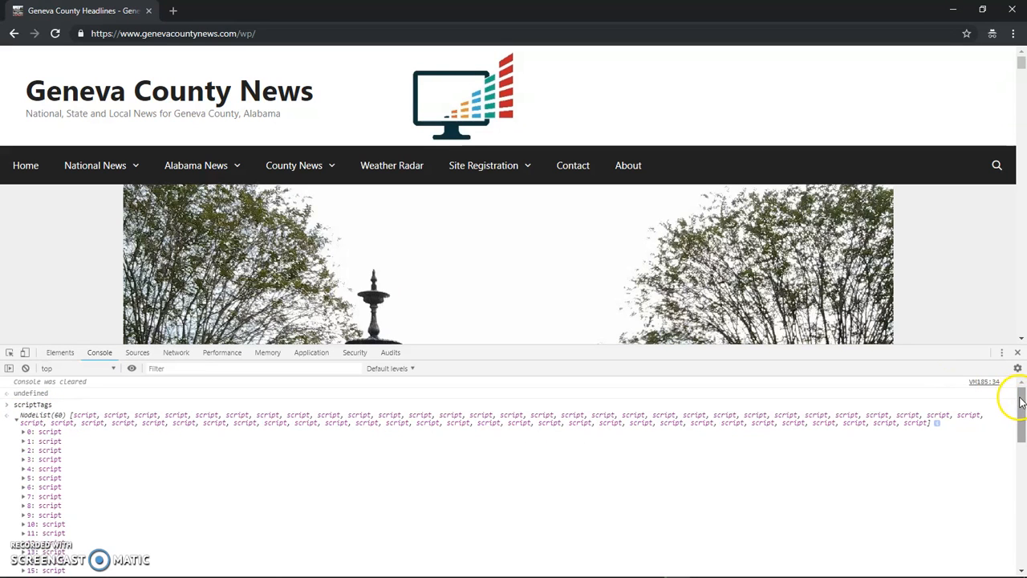
scroll("down", 3)
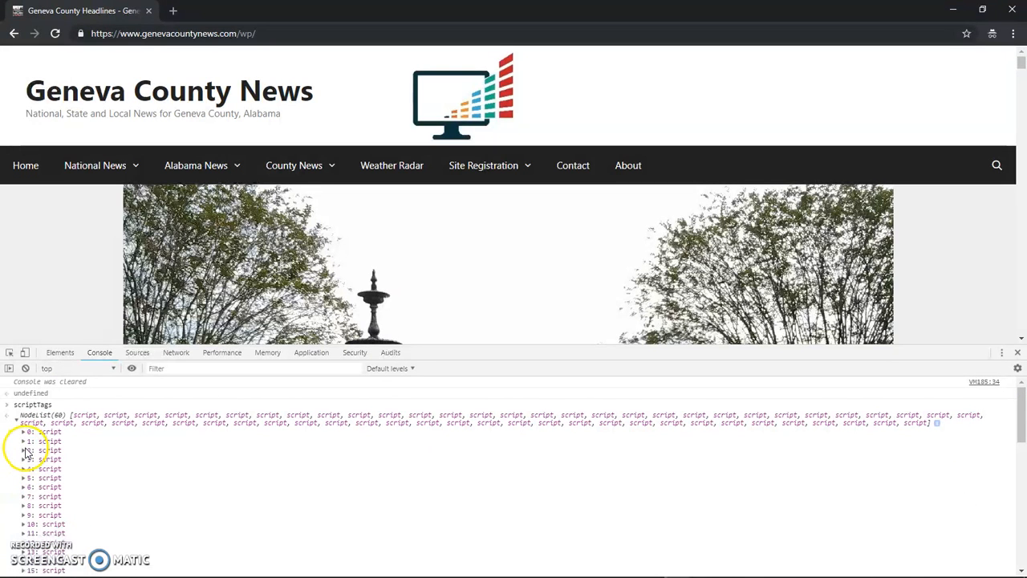
left_click(24, 449)
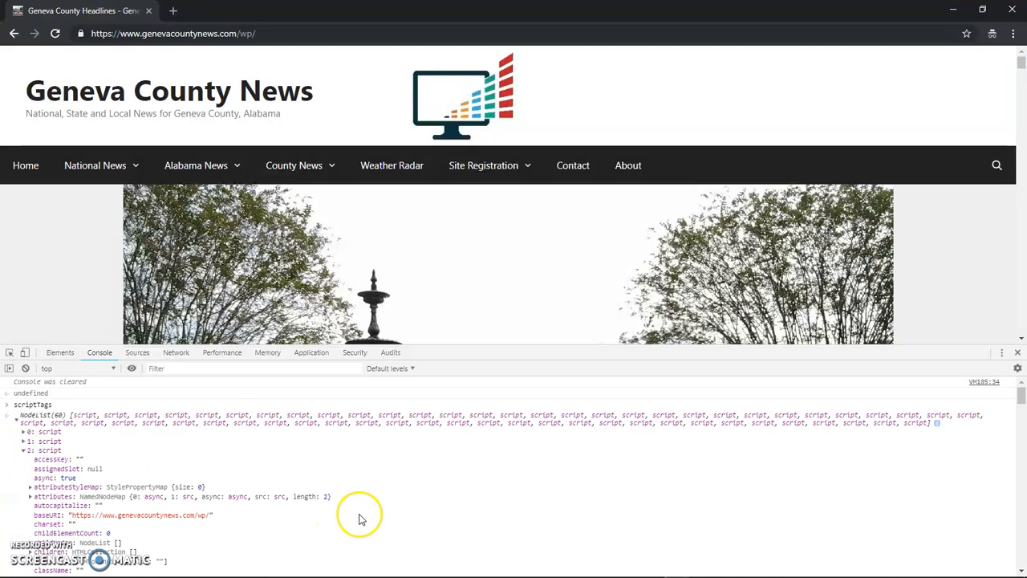
mouse_move(1020, 397)
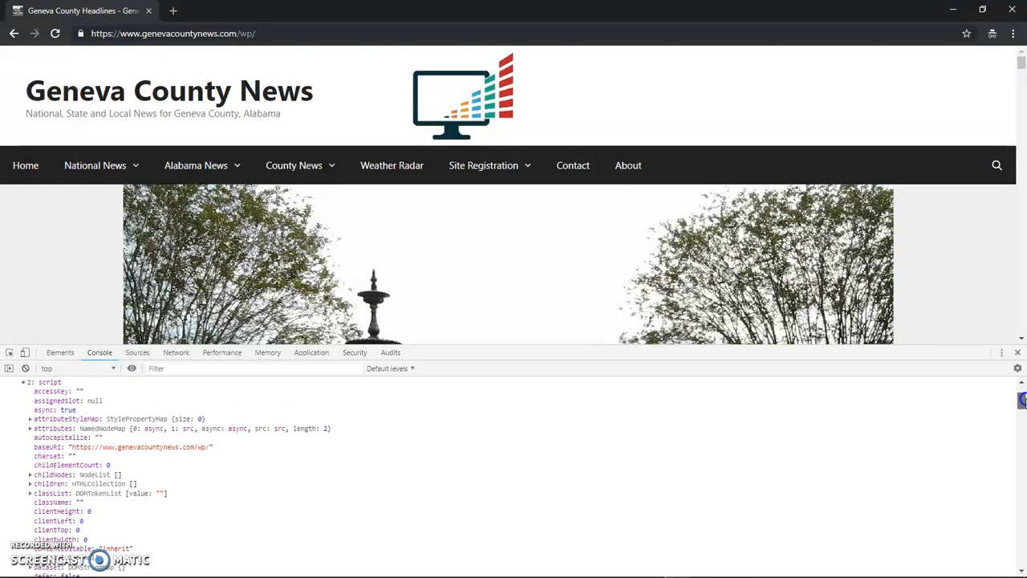
scroll("down", 3)
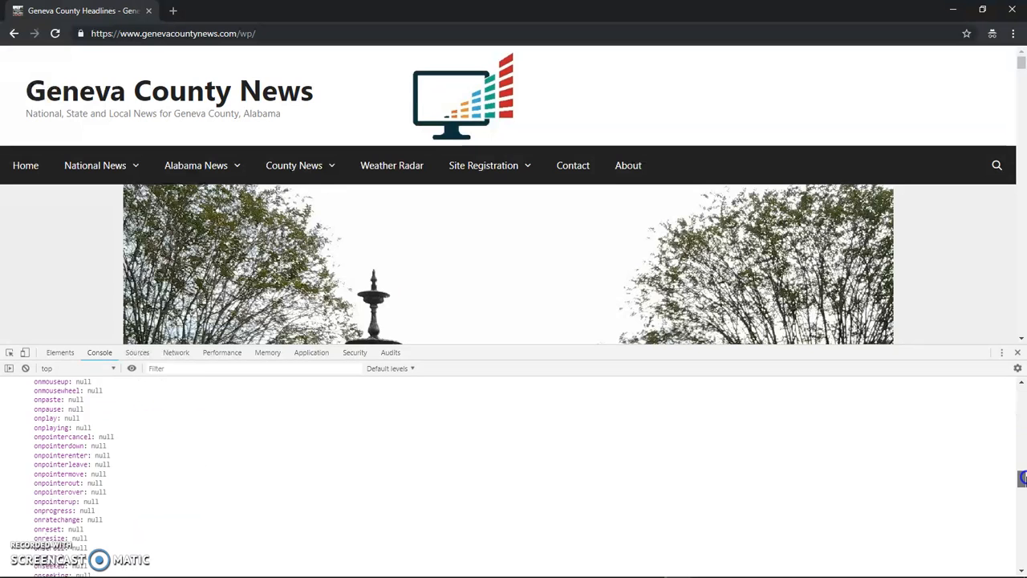
scroll("down", 3)
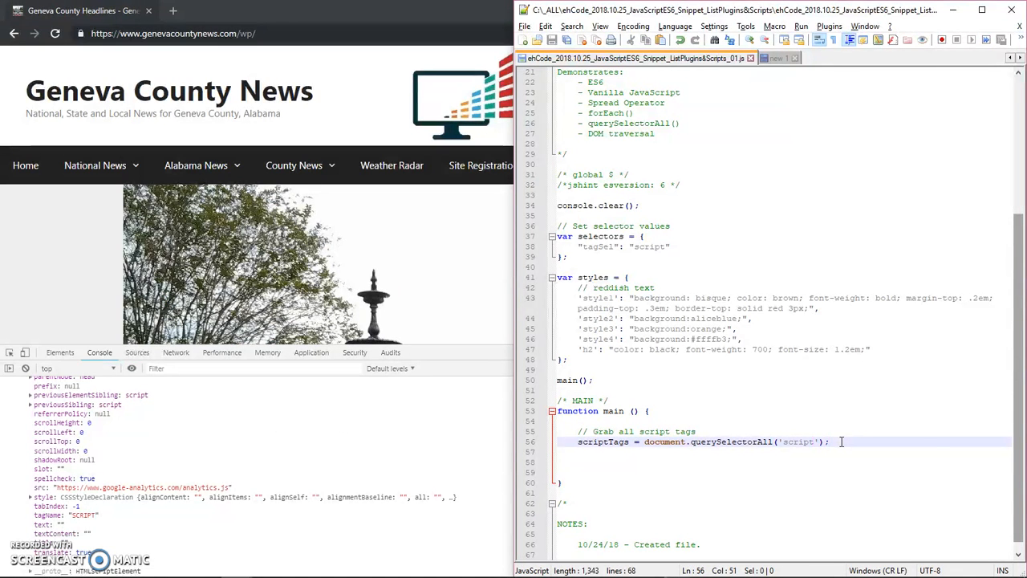
- Insert [src*=""] after script inside the querySelectorAll string on line 56
type("[")
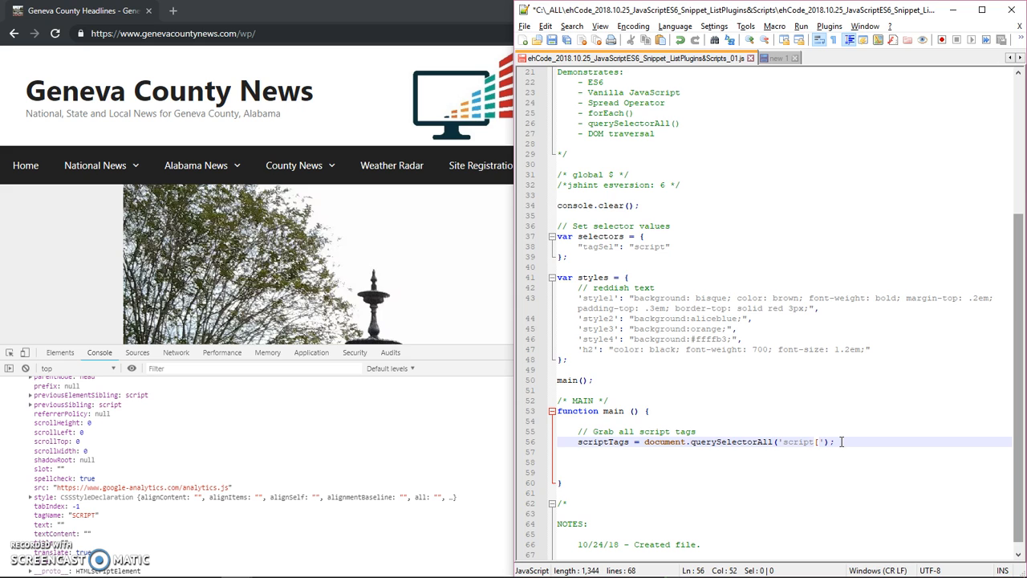
type("src=\"")
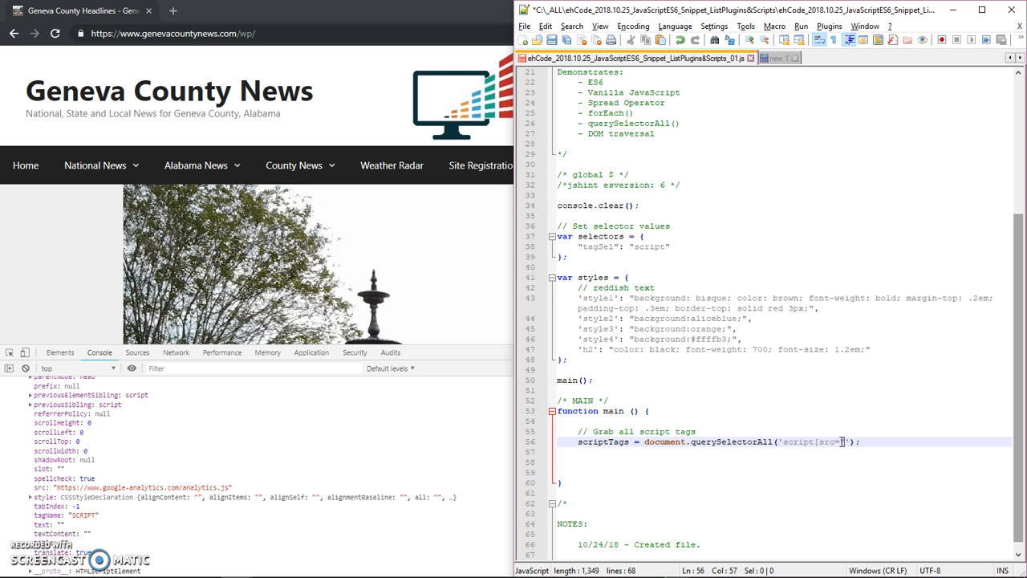
type("*")
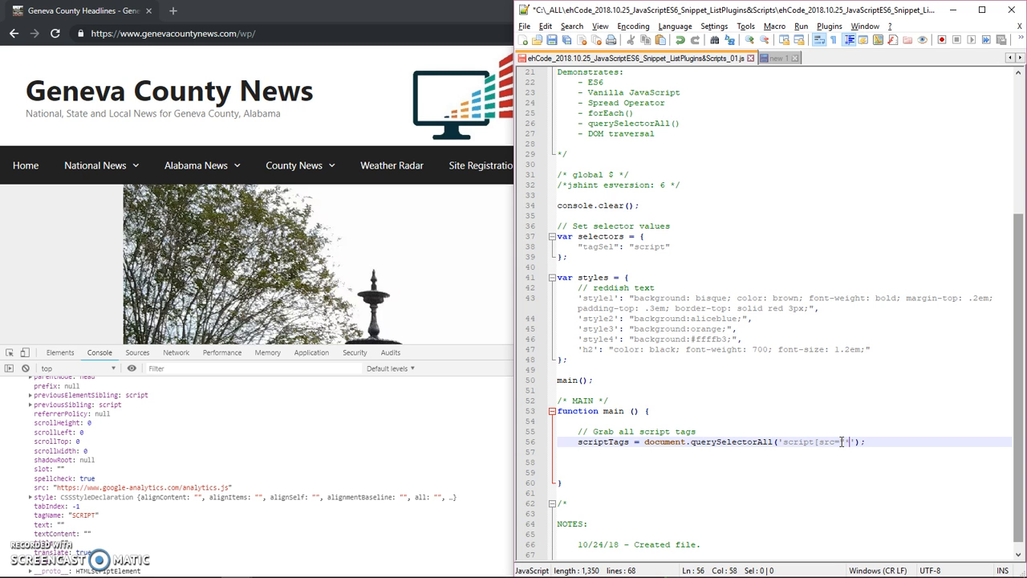
type("*")
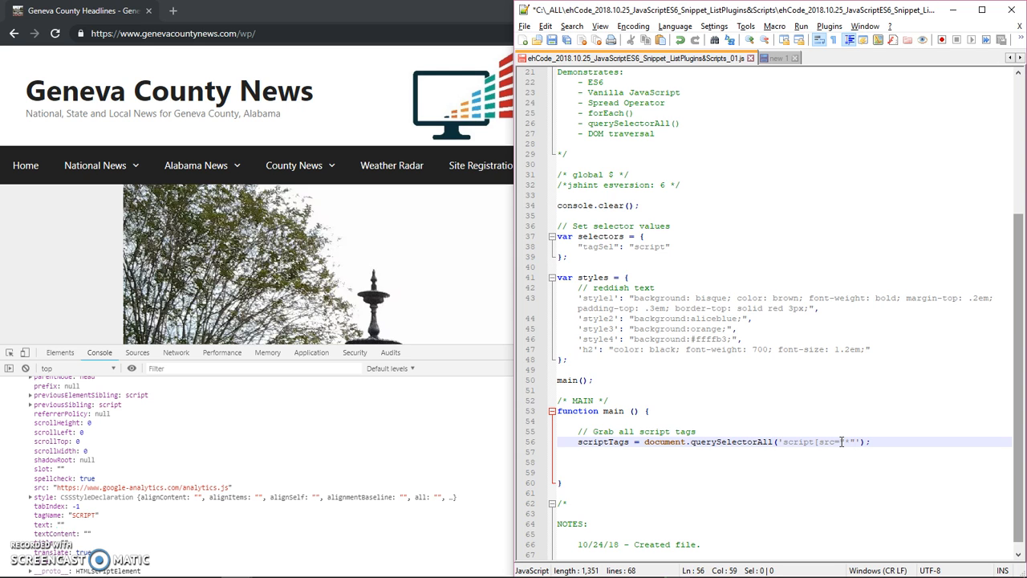
type("]")
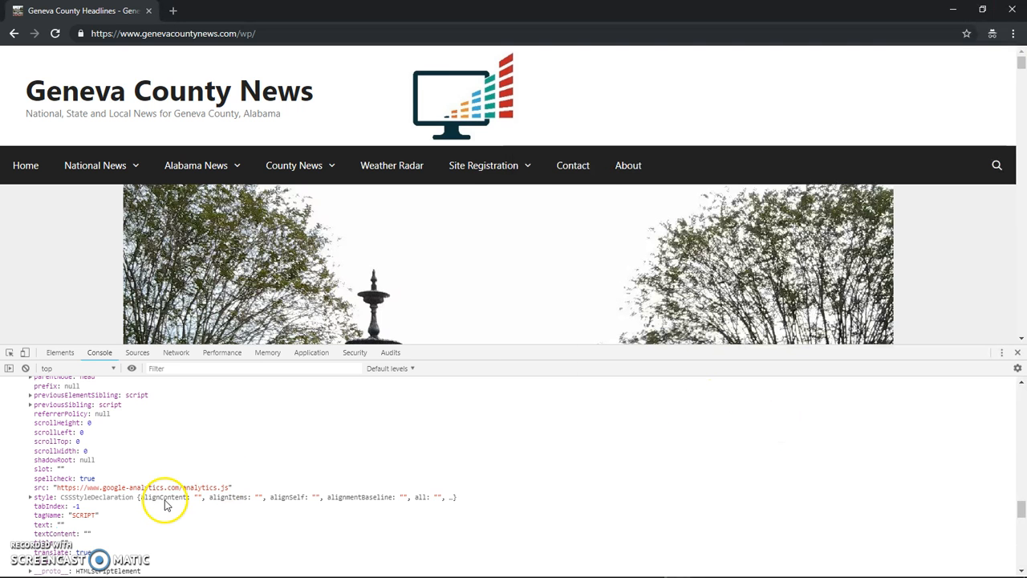
- Rerun the edited snippet and expand scriptTags, an empty NodeList of length 0
left_click(25, 368)
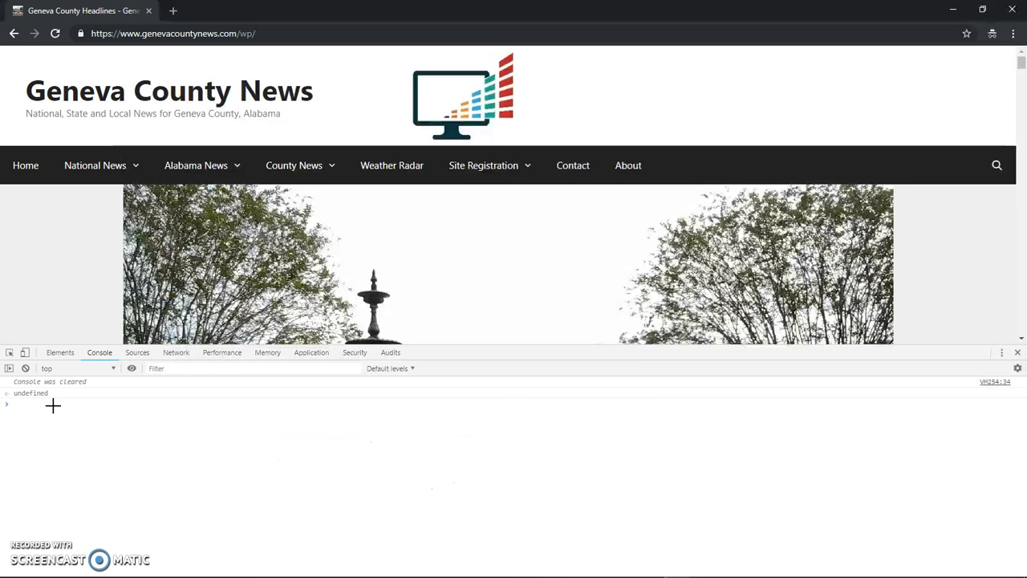
type("screen")
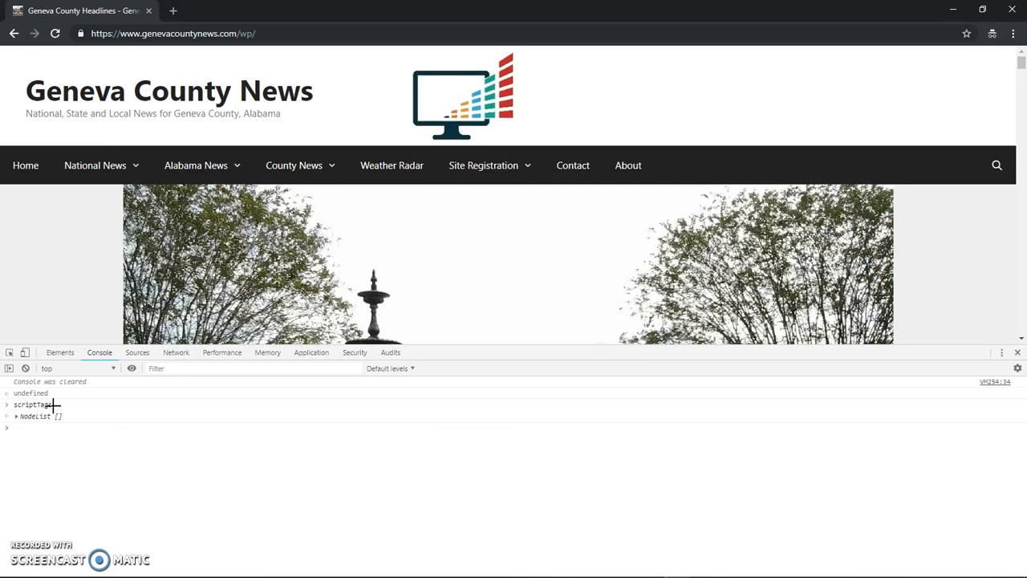
left_click(8, 416)
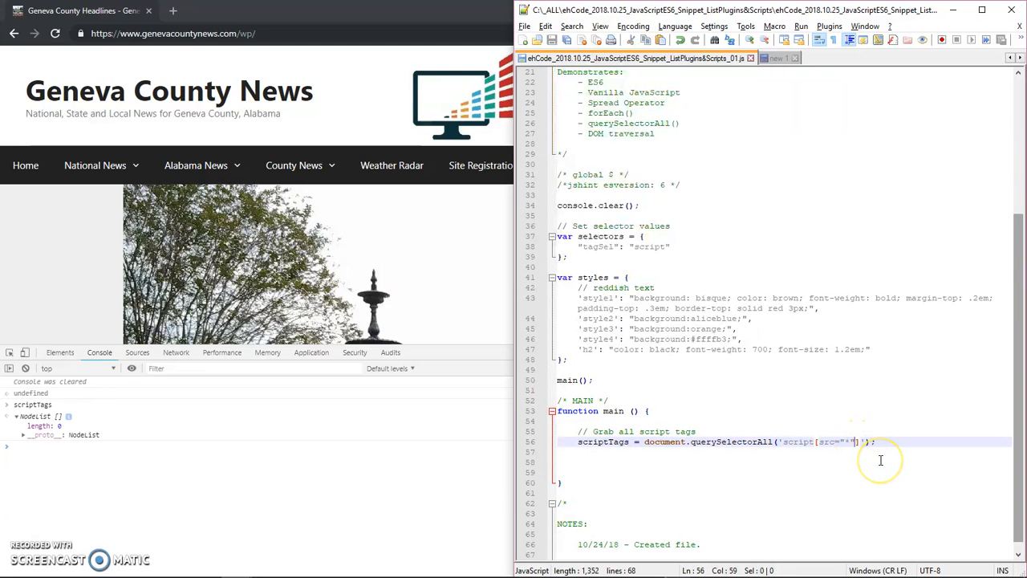
- Type http into the selector so it reads script[src*="http"], then rerun it
type("htt")
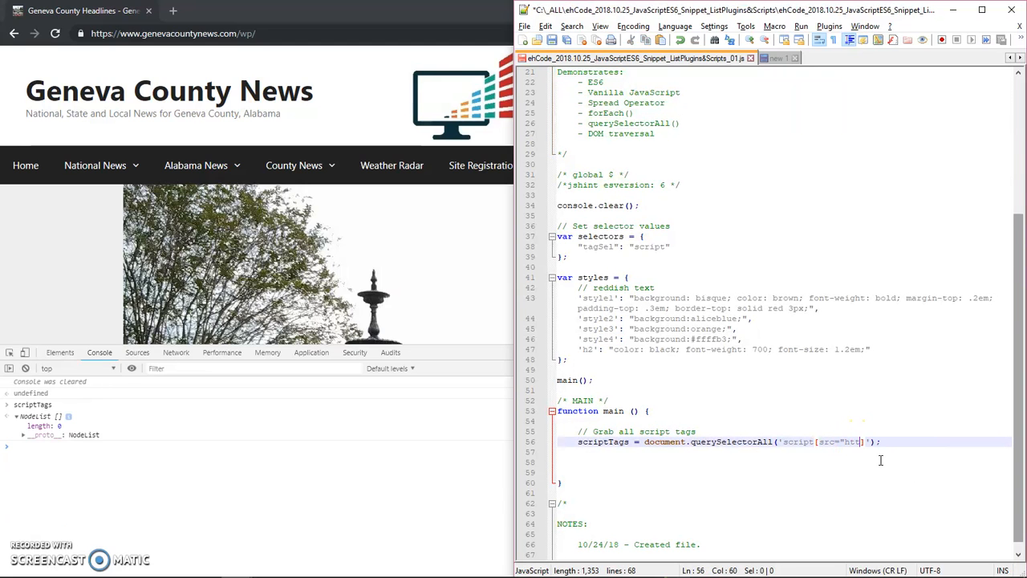
type("p")
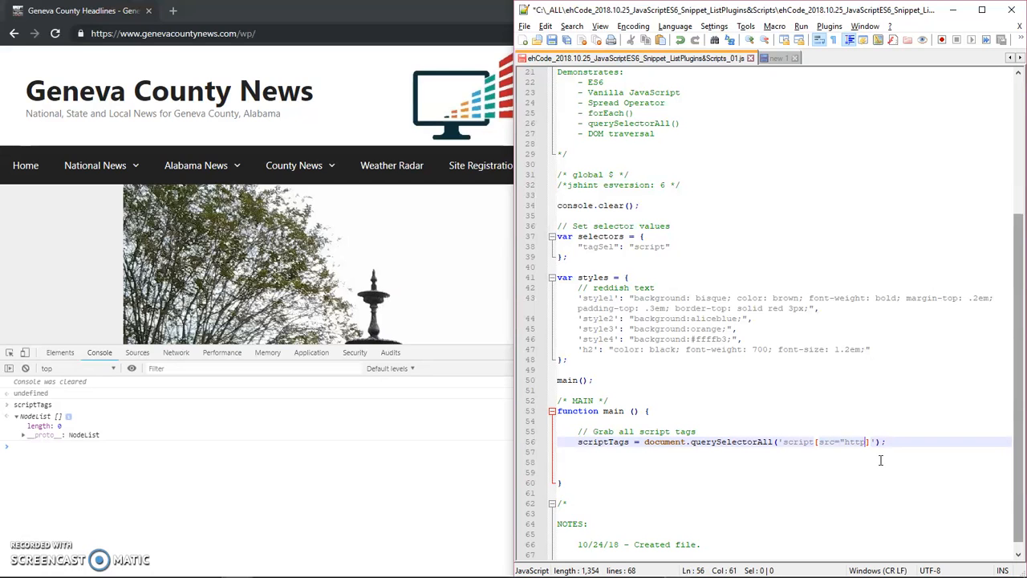
type("\"\"")
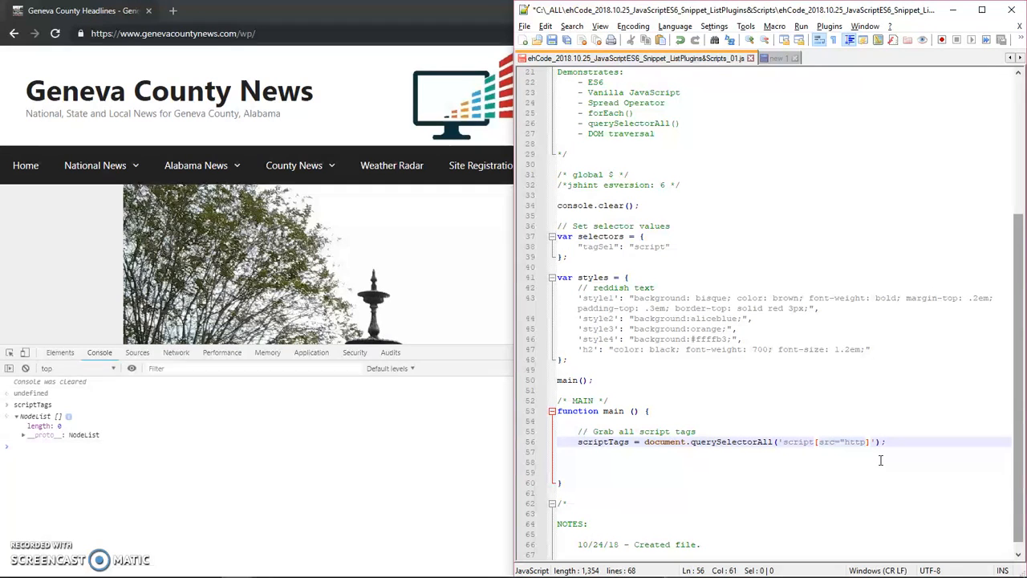
type("\"")
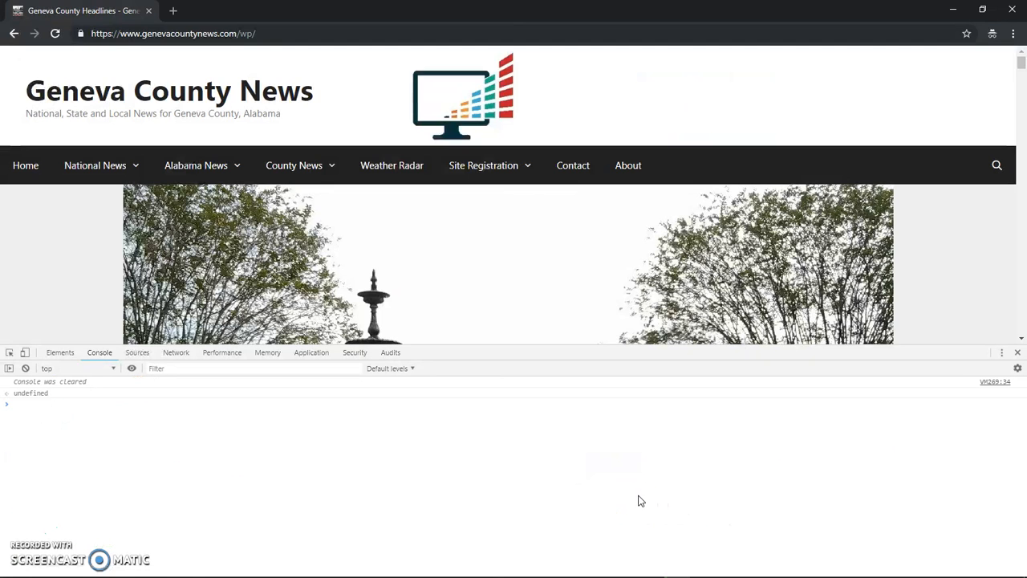
- Run the scriptTags query, expand the 34-item NodeList and inspect item 7's src
key("Enter")
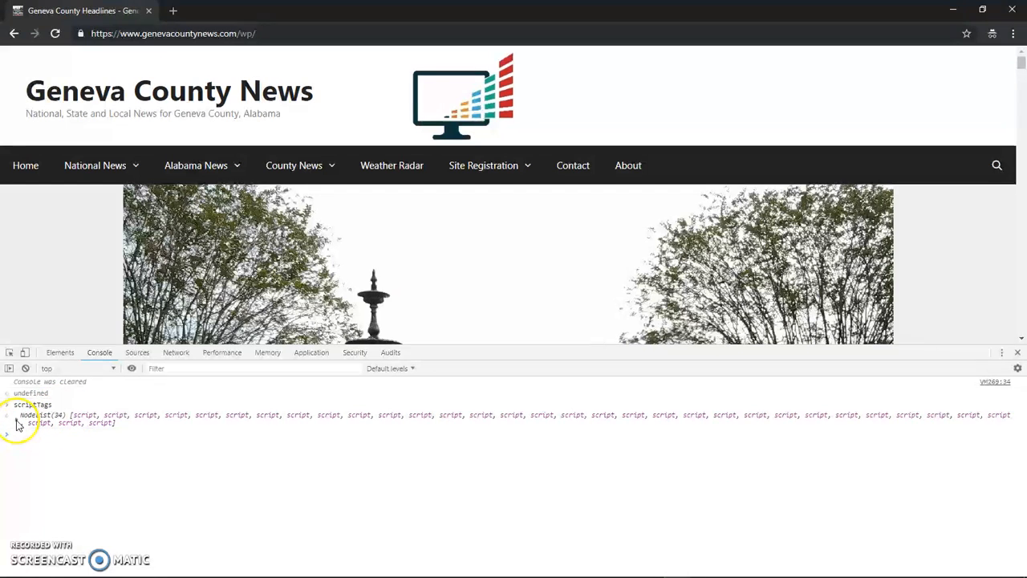
left_click(7, 423)
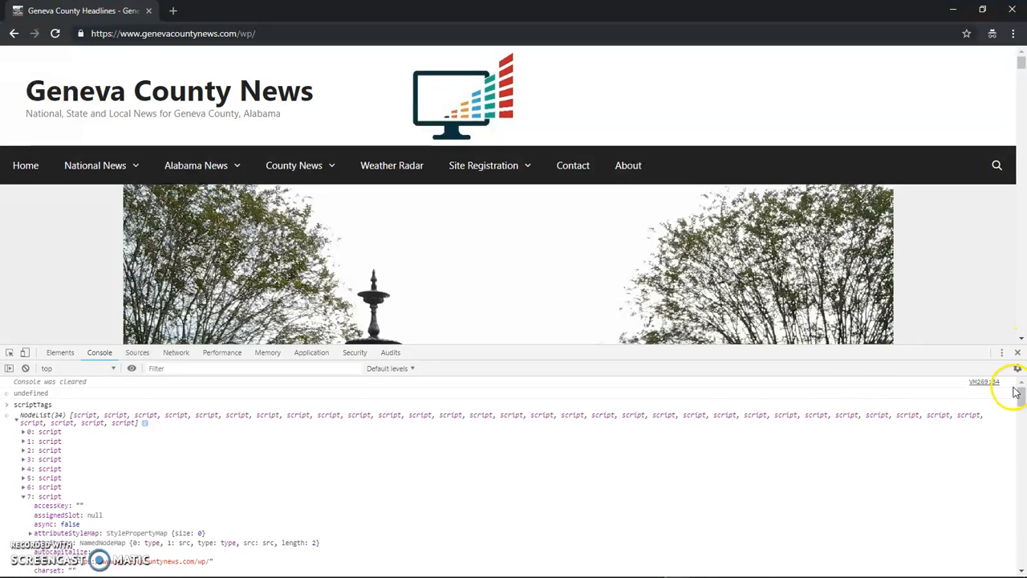
scroll("down", 3)
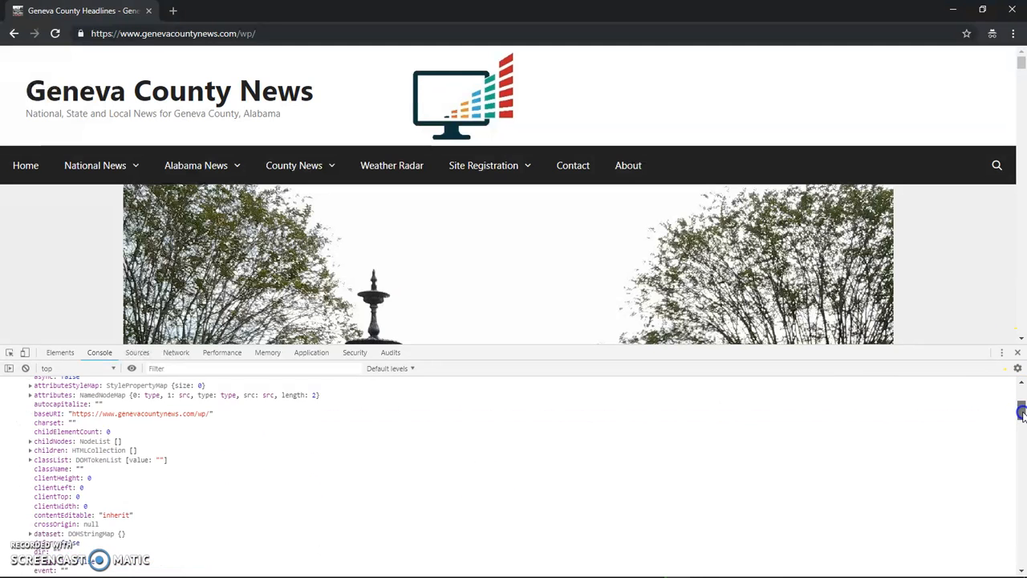
scroll("down", 3)
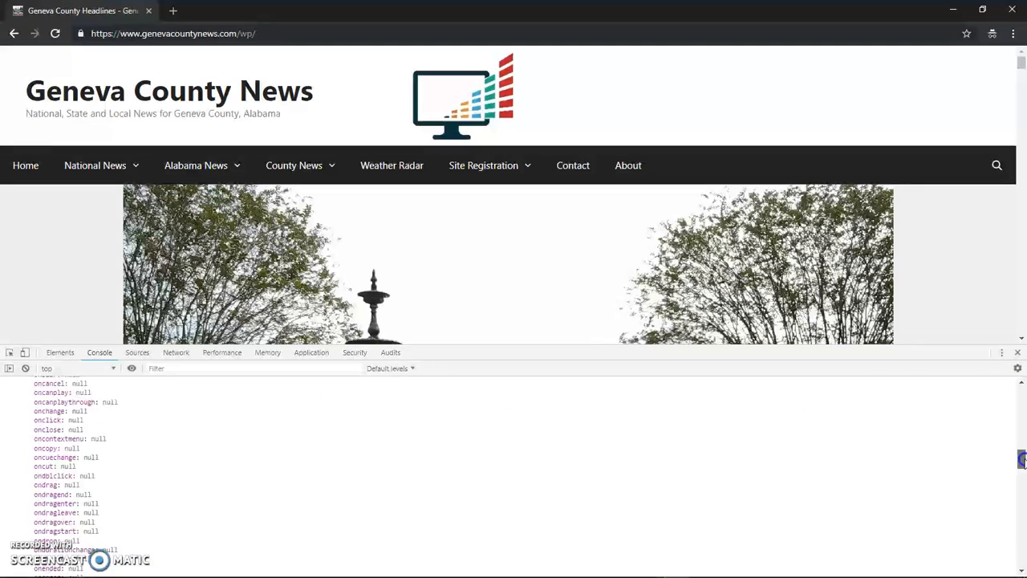
scroll("down", 3)
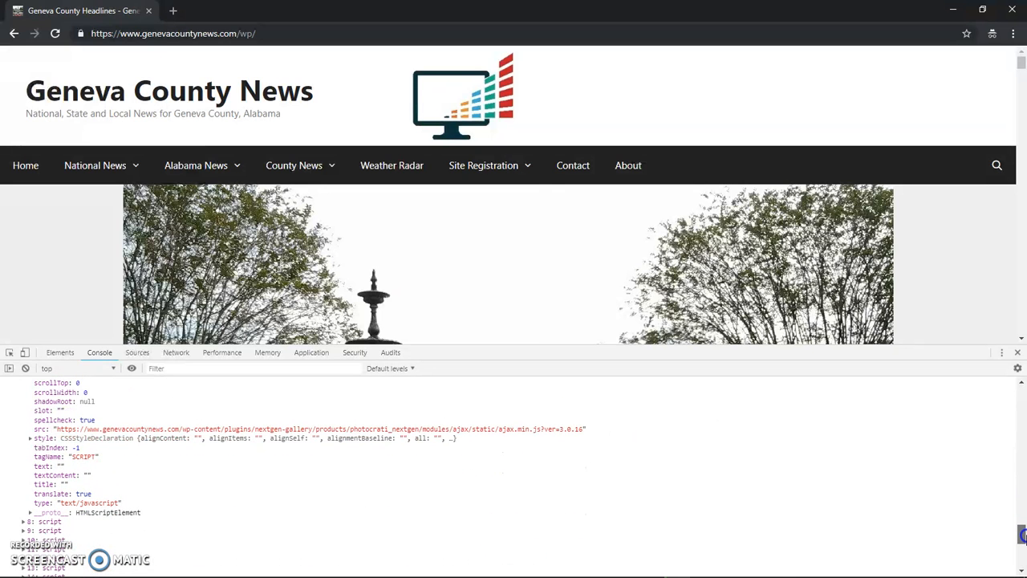
mouse_move(915, 468)
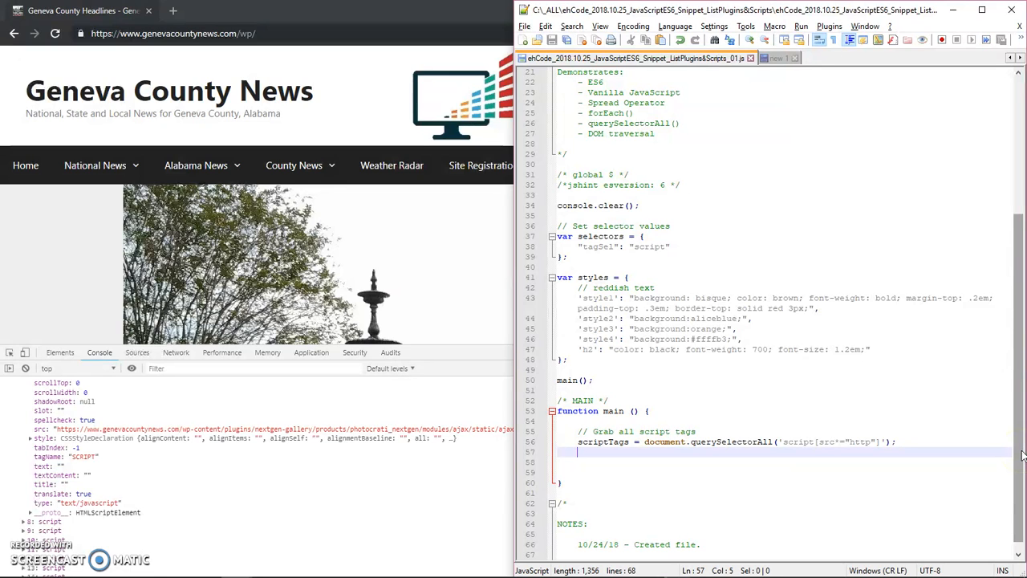
- Type the comment '// loop through' below the scriptTags declaration
type("/")
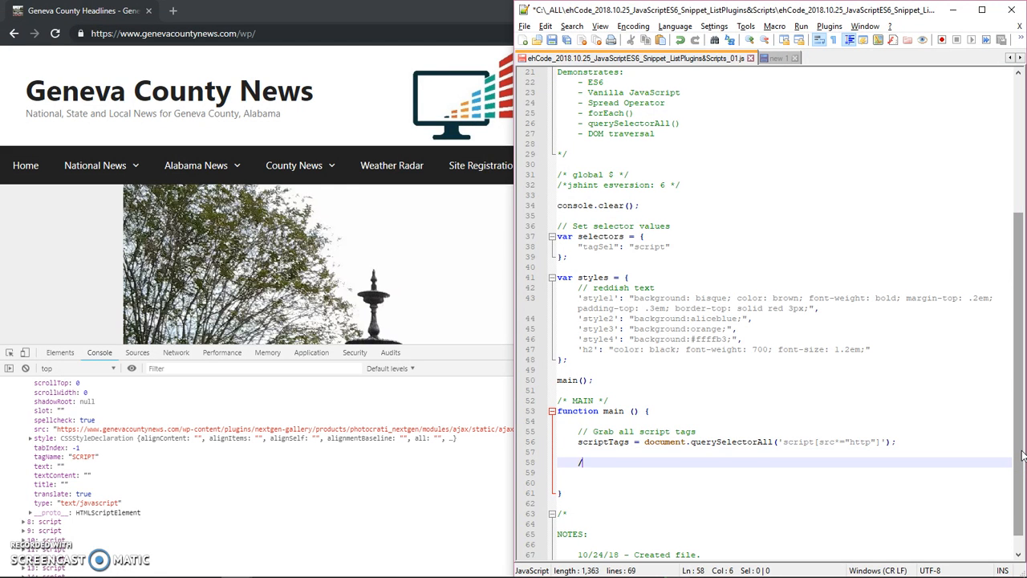
type("// loop through")
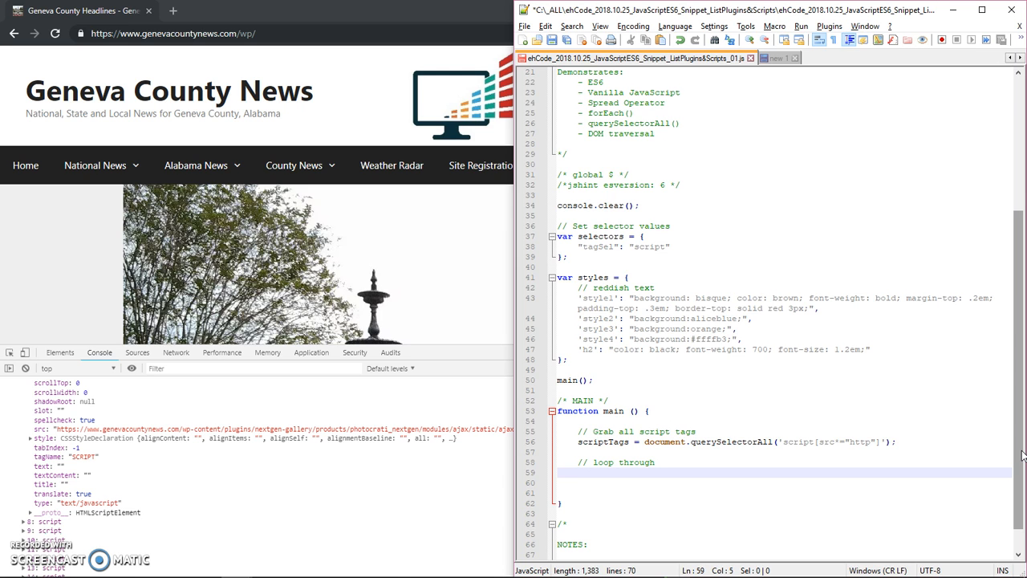
type("[]")
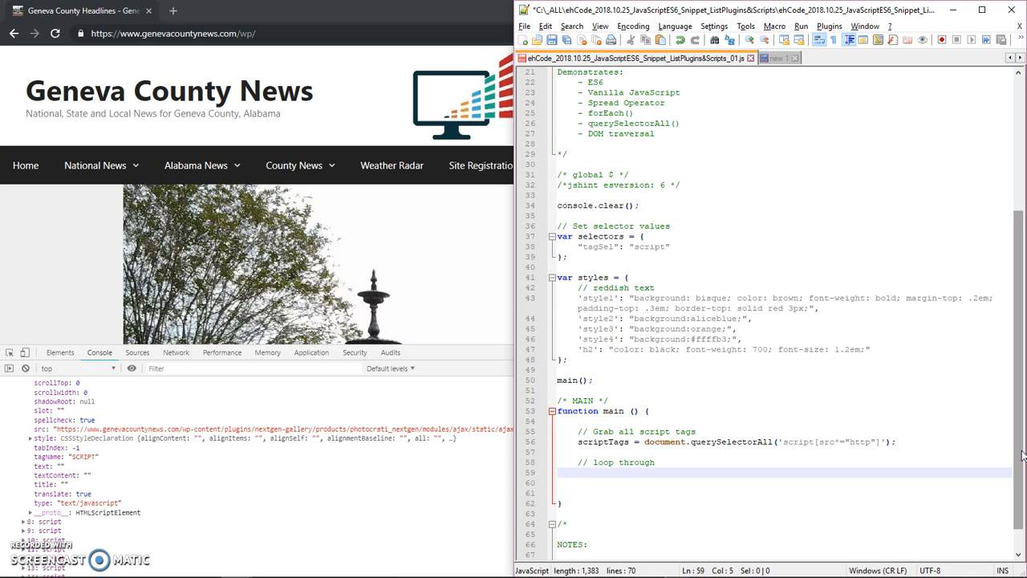
- Write the array conversion of scriptTags followed by .forEach
type("t")
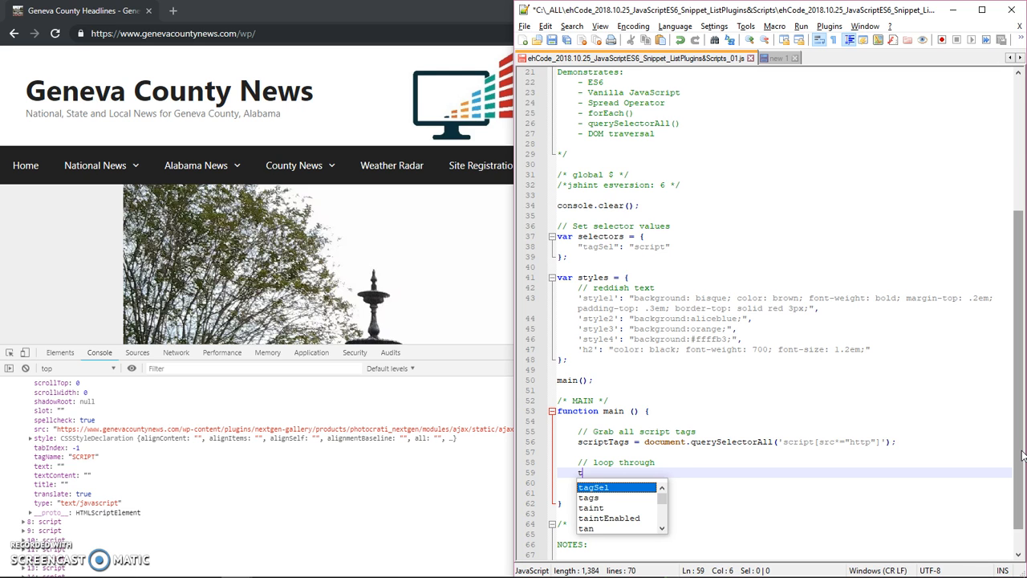
type("ArrayF")
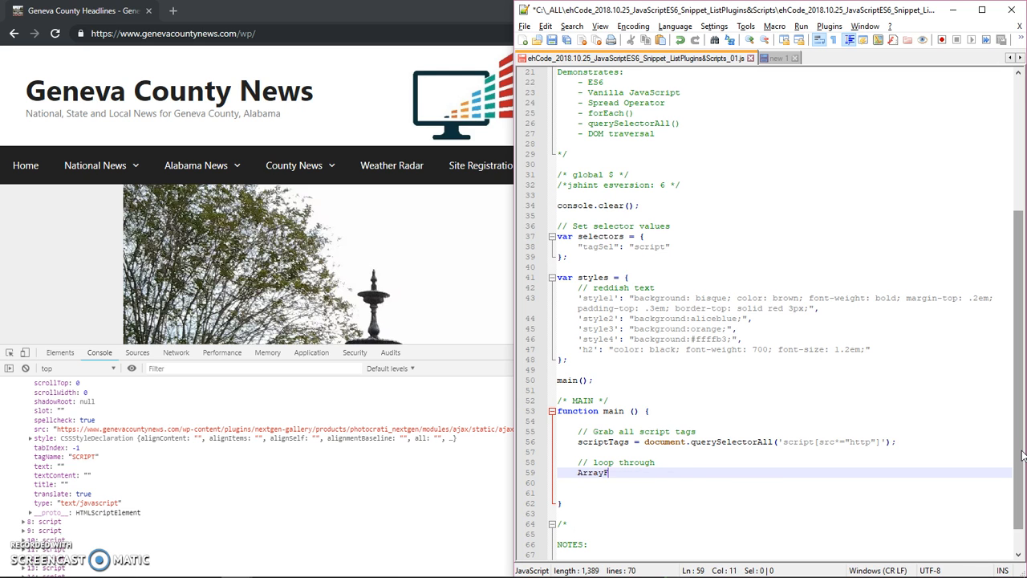
type("From")
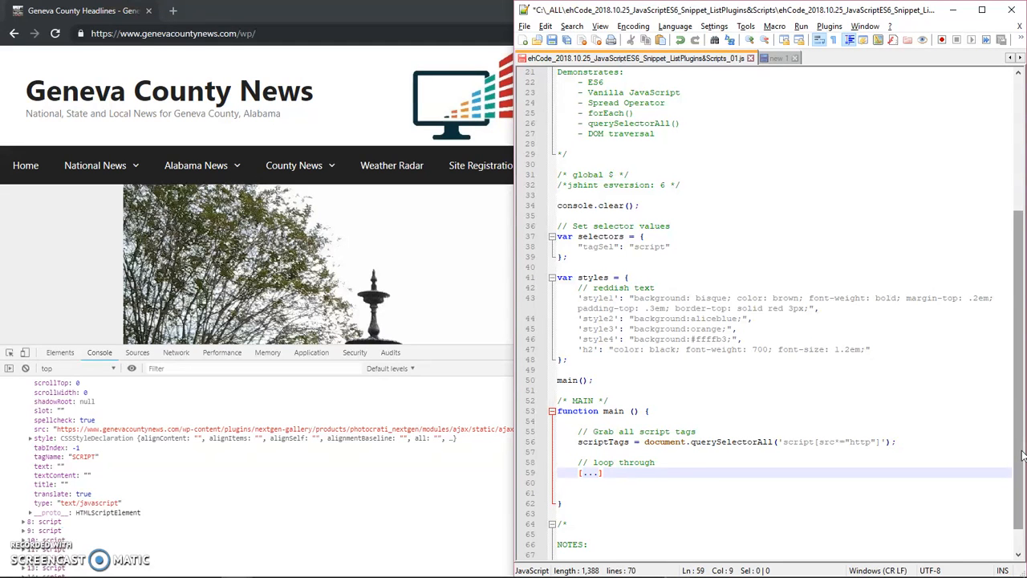
type("scriptTab")
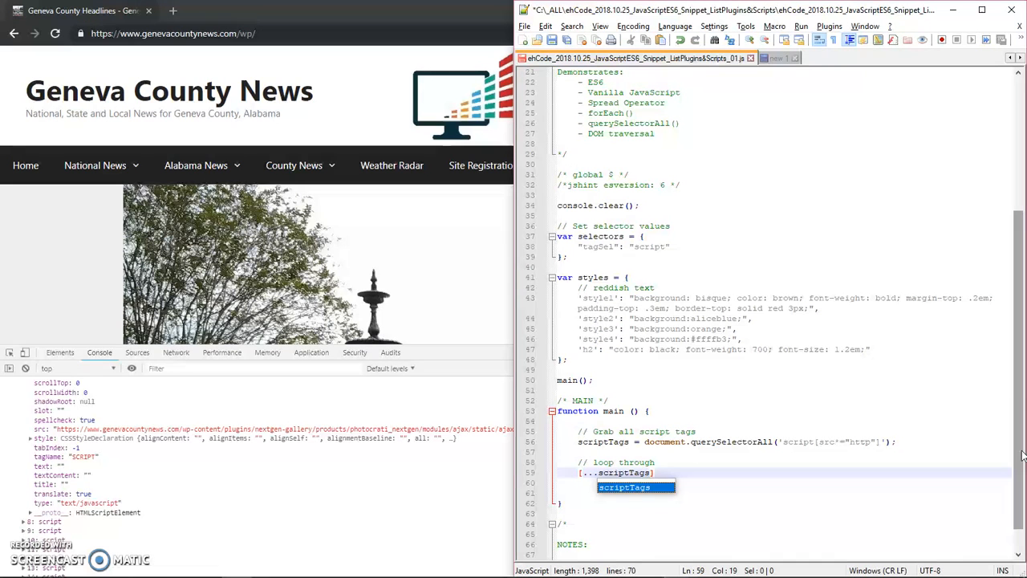
type(".for")
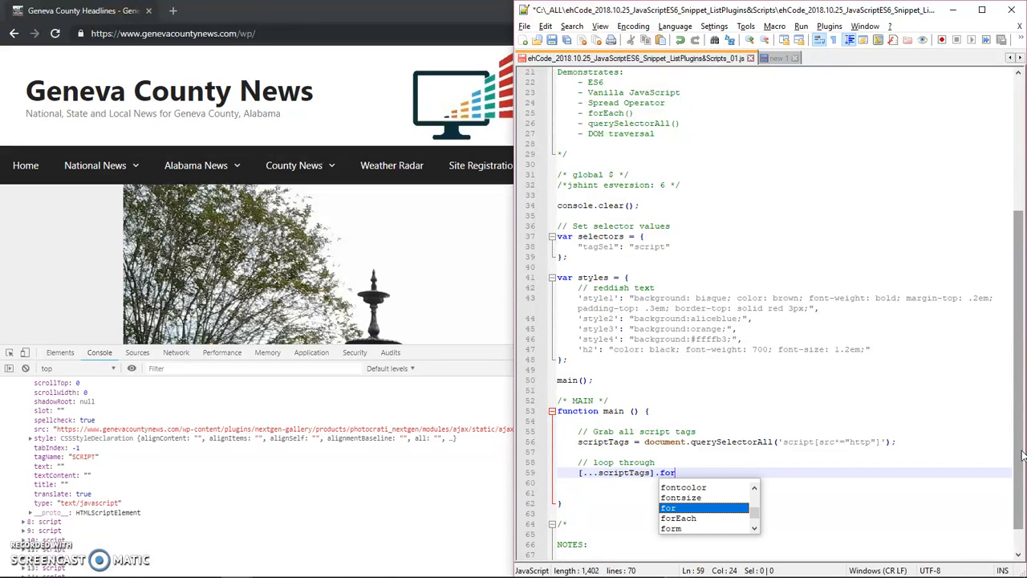
type("Each(")
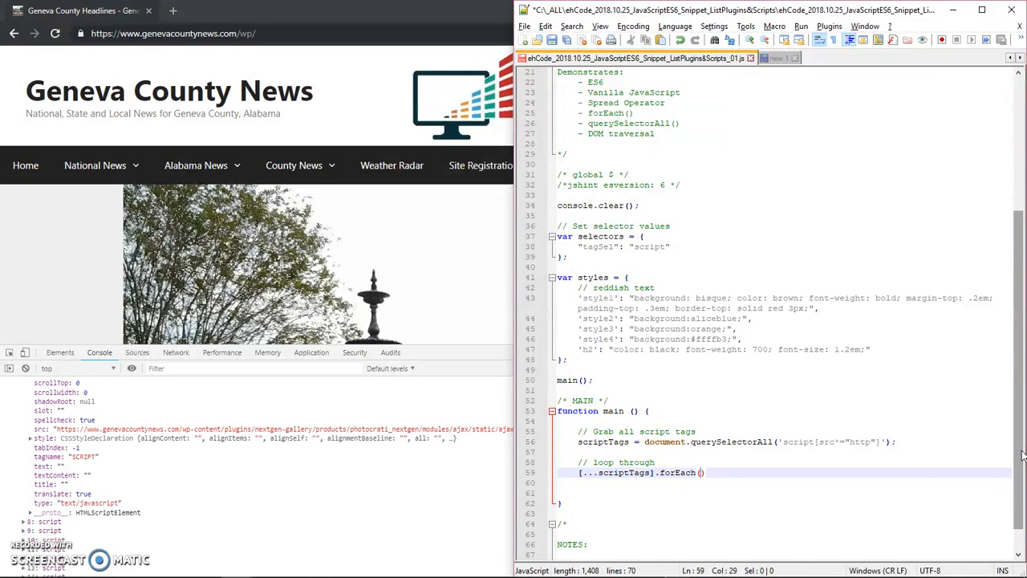
- Pass forEach a function(tag, i) callback and begin a console call inside its body
type("function(")
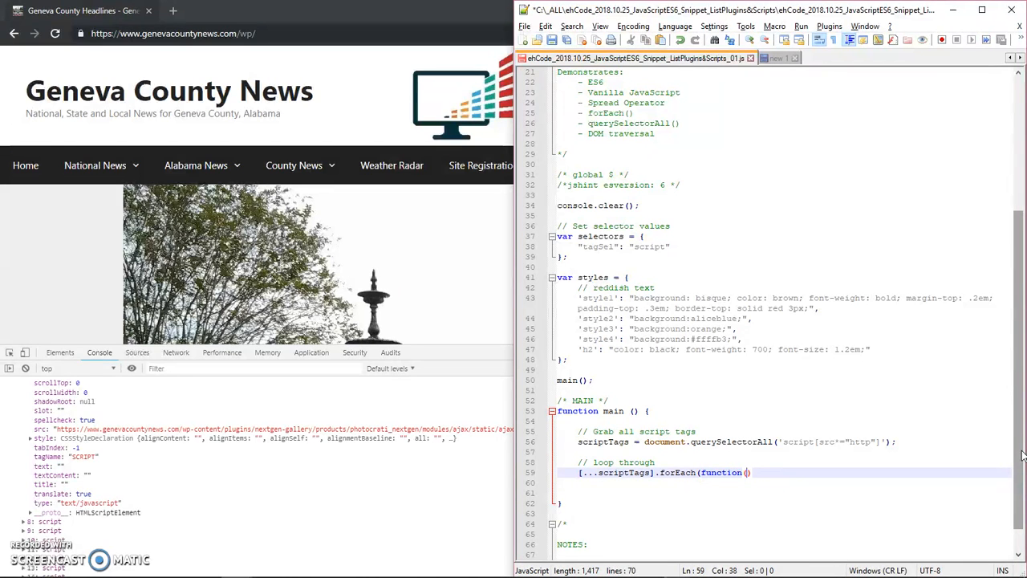
type("tag, i")
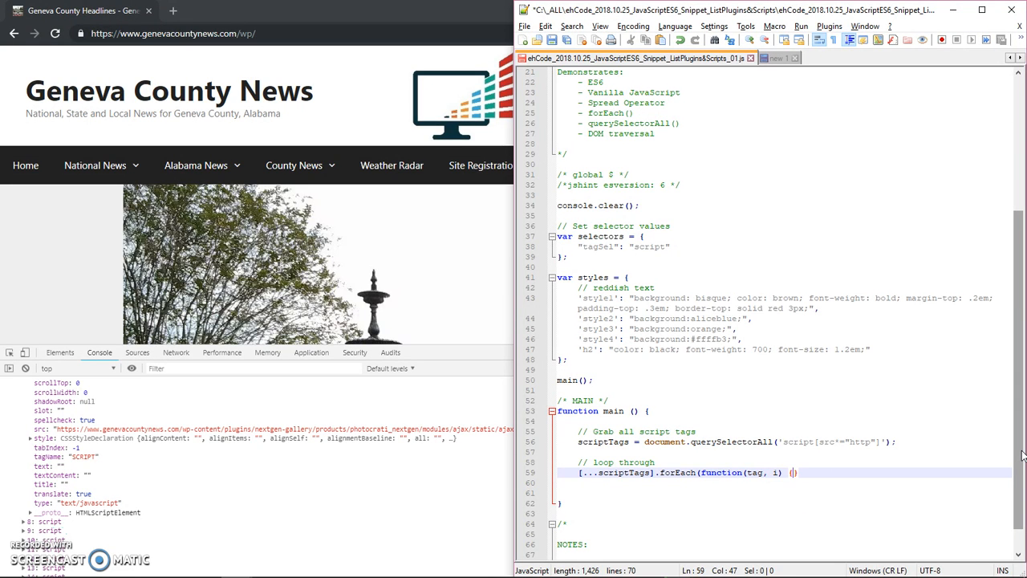
type("{})")
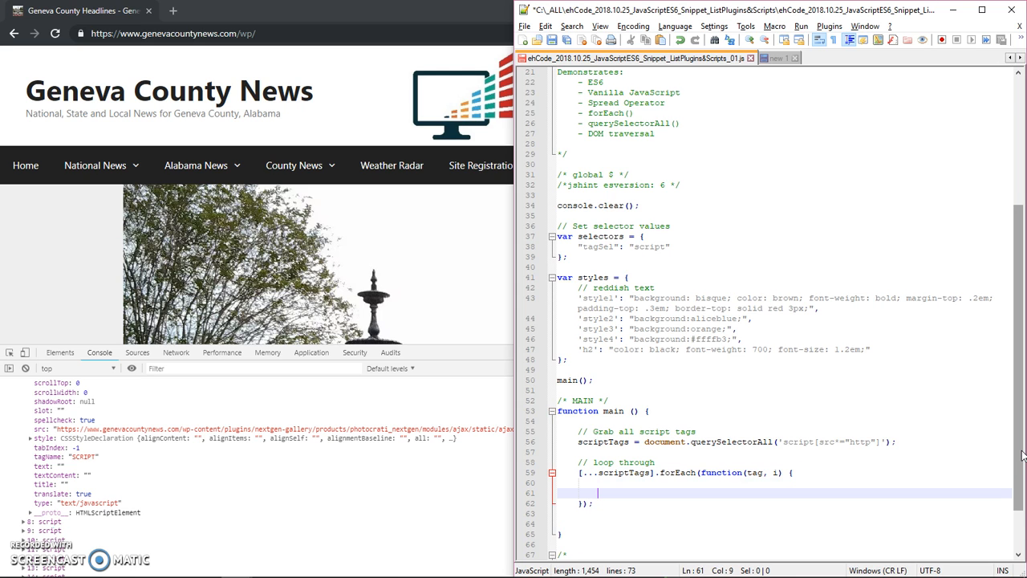
key("enter")
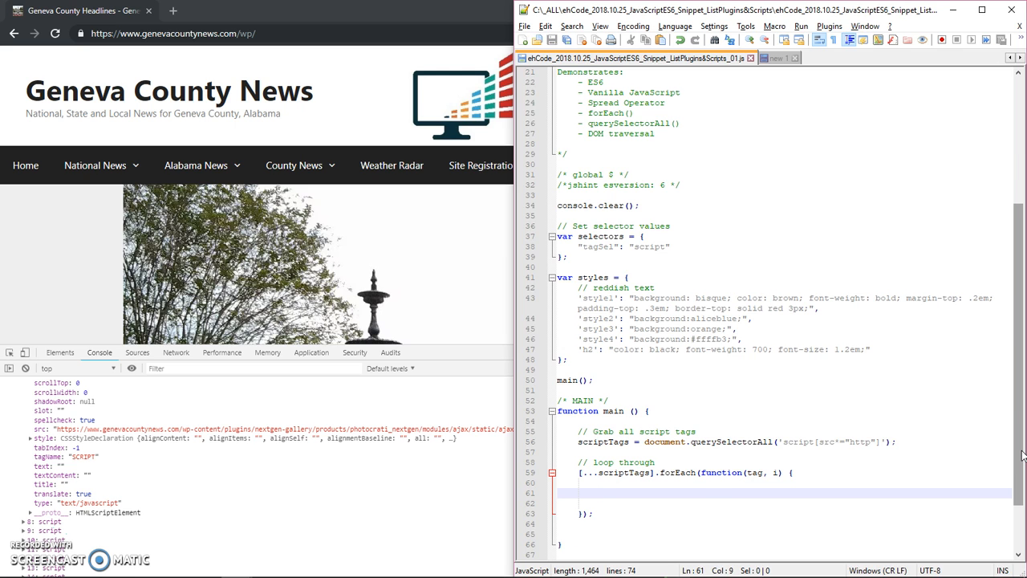
type("console.")
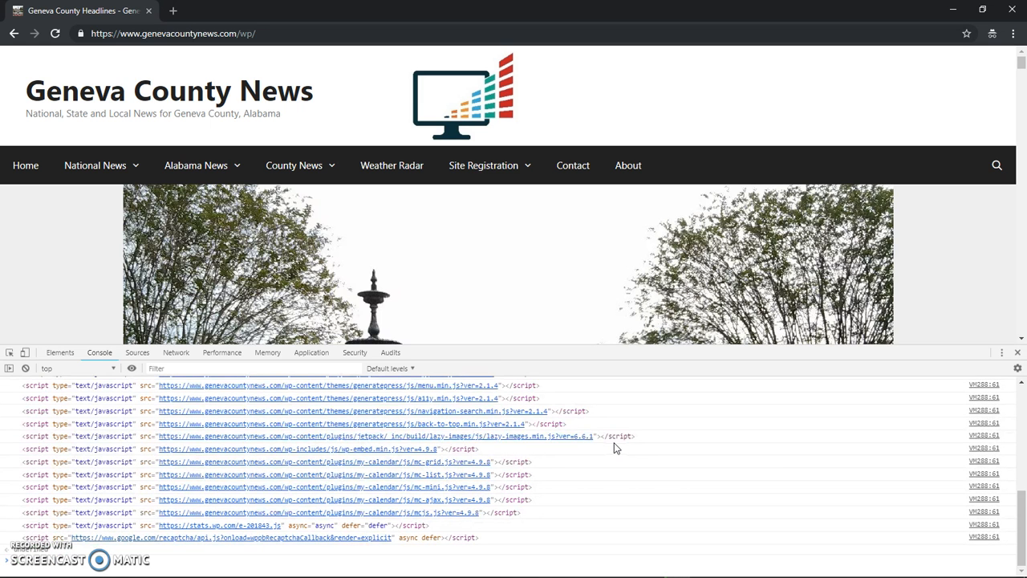
mouse_move(120, 537)
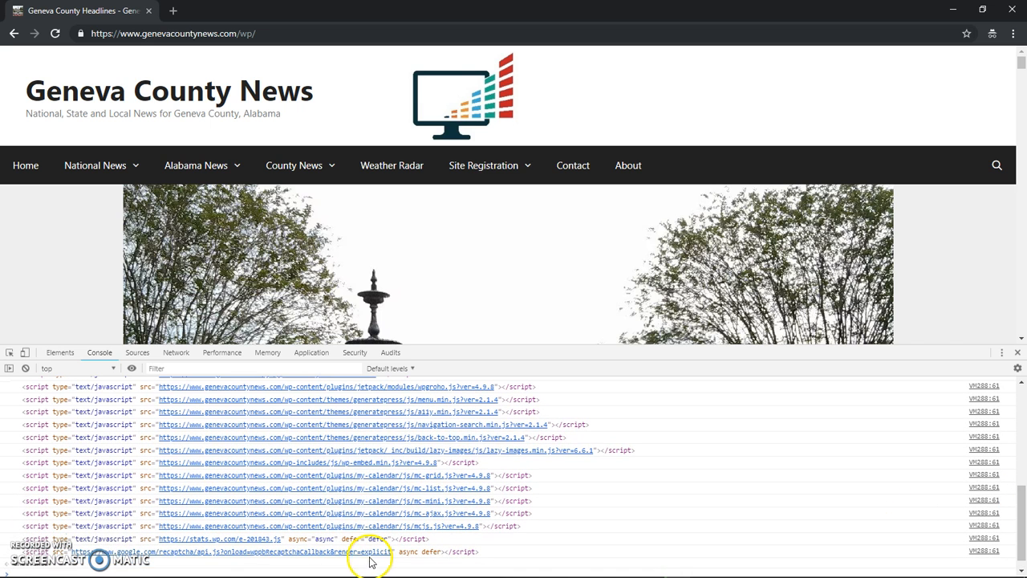
mouse_move(985, 488)
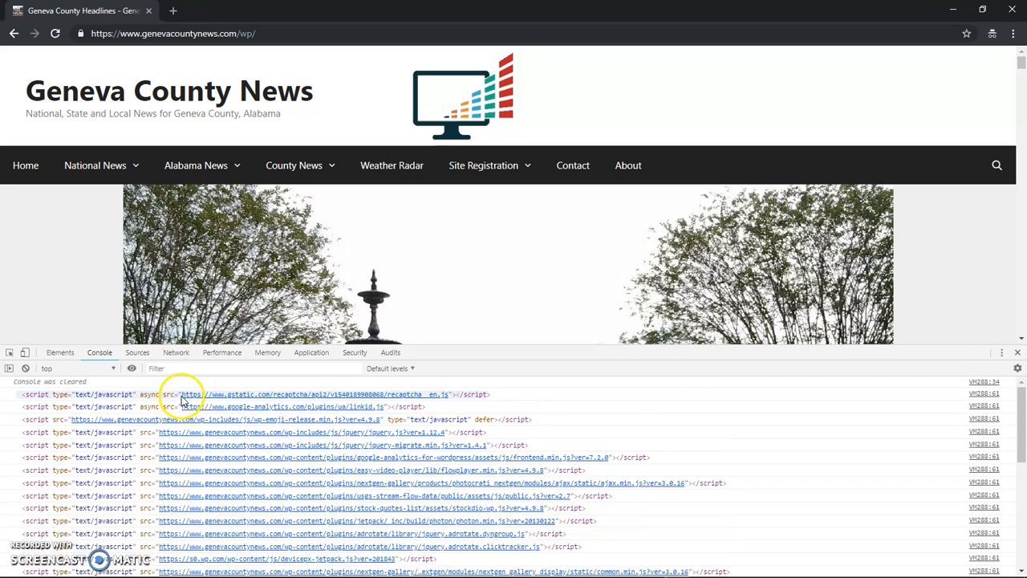
mouse_move(359, 464)
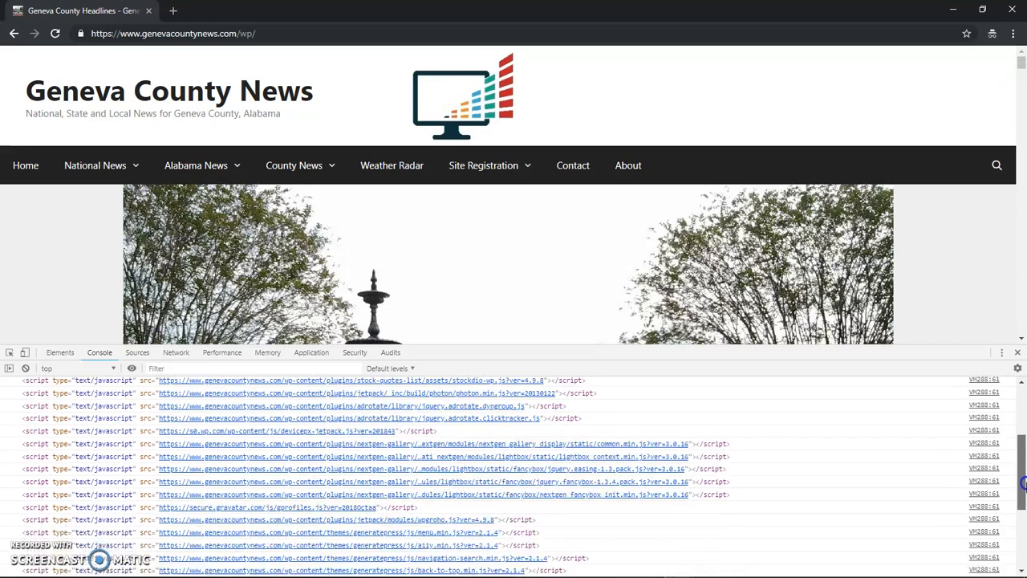
- Scroll through the console's logged script tags with http sources
scroll("down", 3)
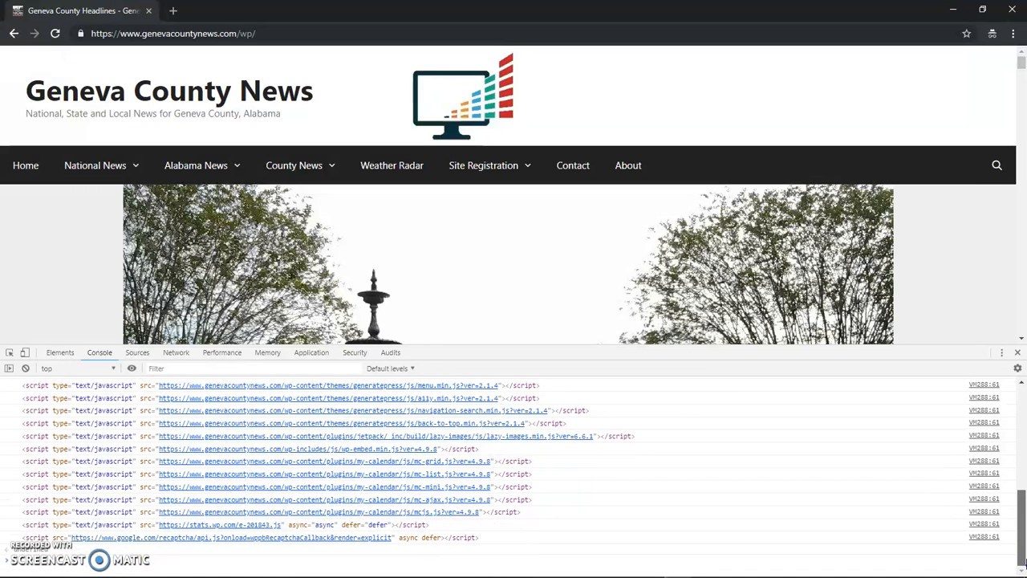
scroll("down", 3)
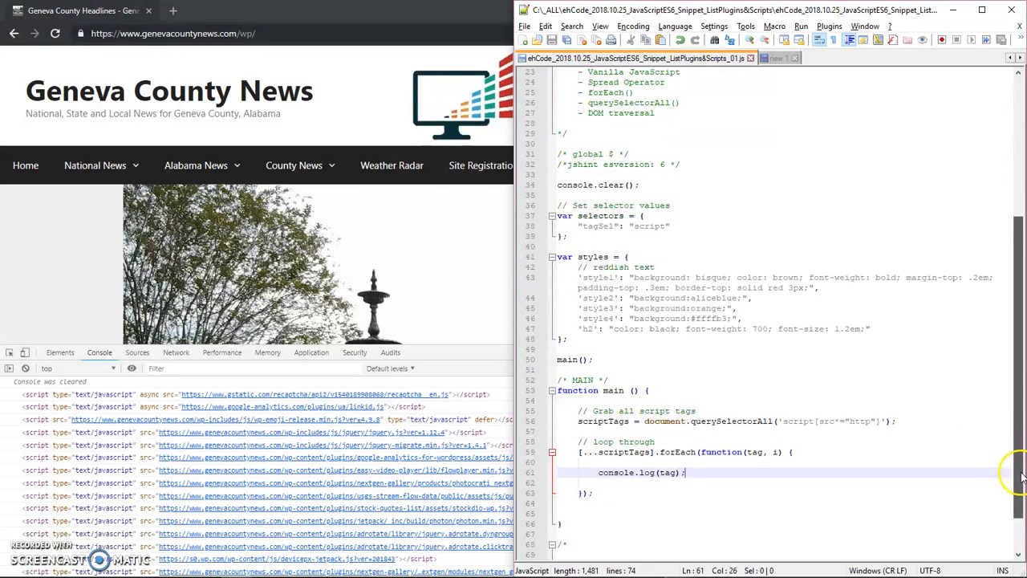
- Scroll down in Notepad++ past the forEach loop to the closing NOTES comment
scroll("down", 3)
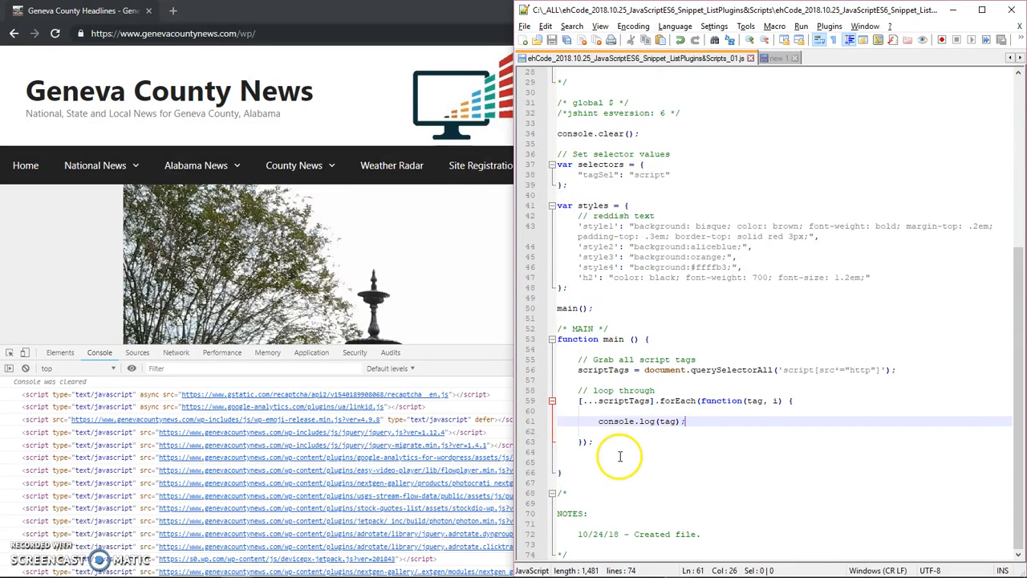